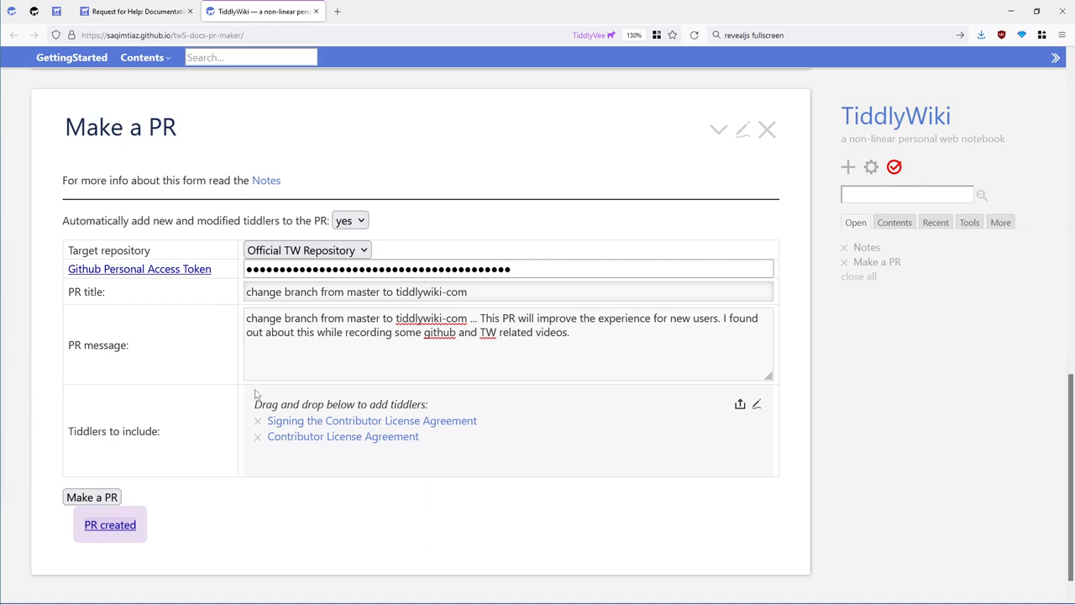
mouse_move(314, 348)
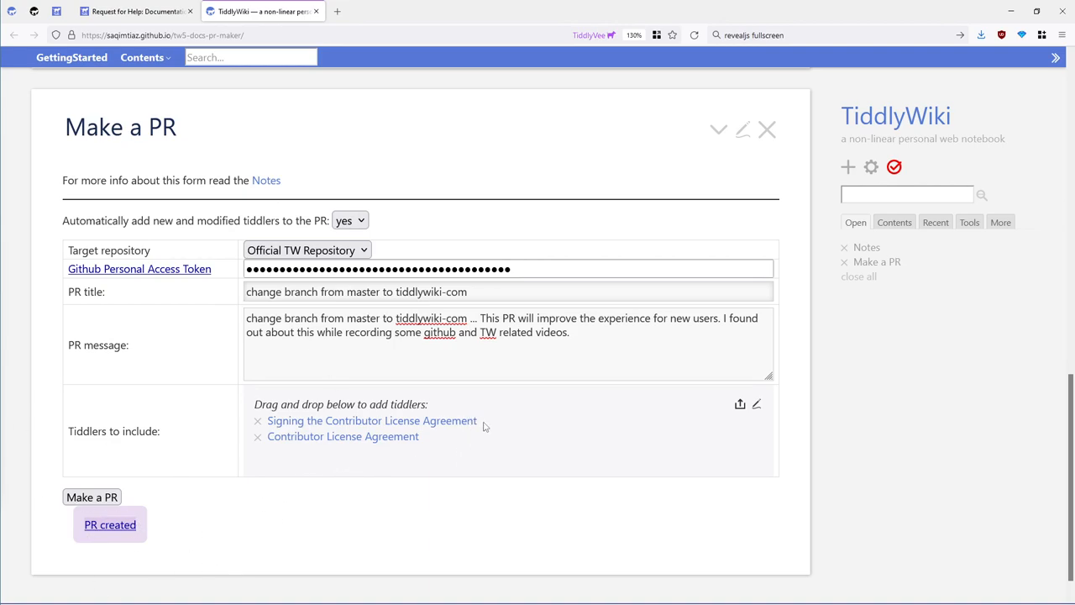
mouse_move(424, 456)
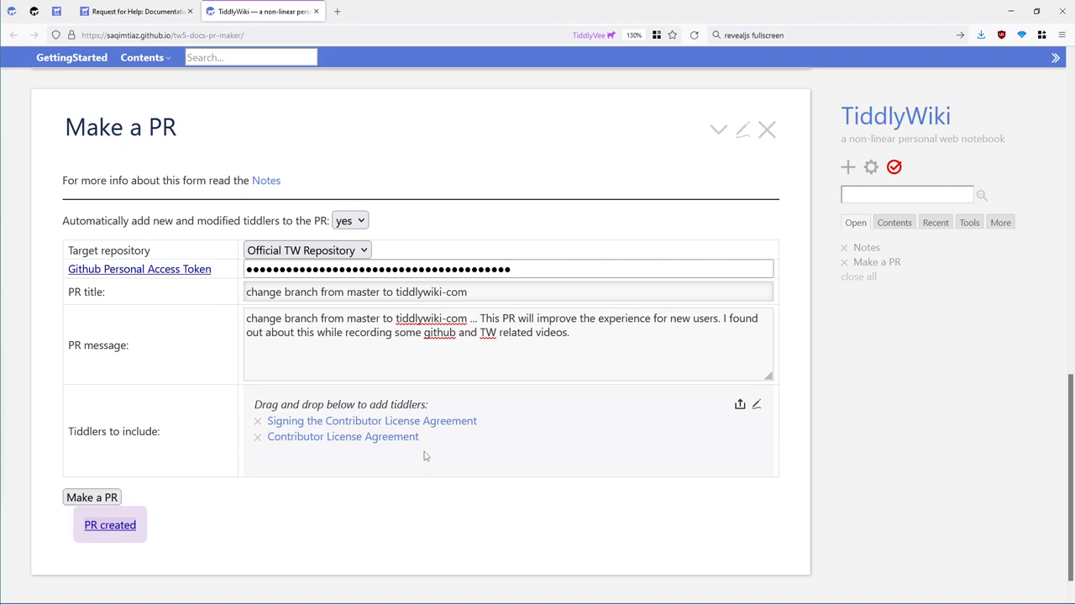
mouse_move(367, 14)
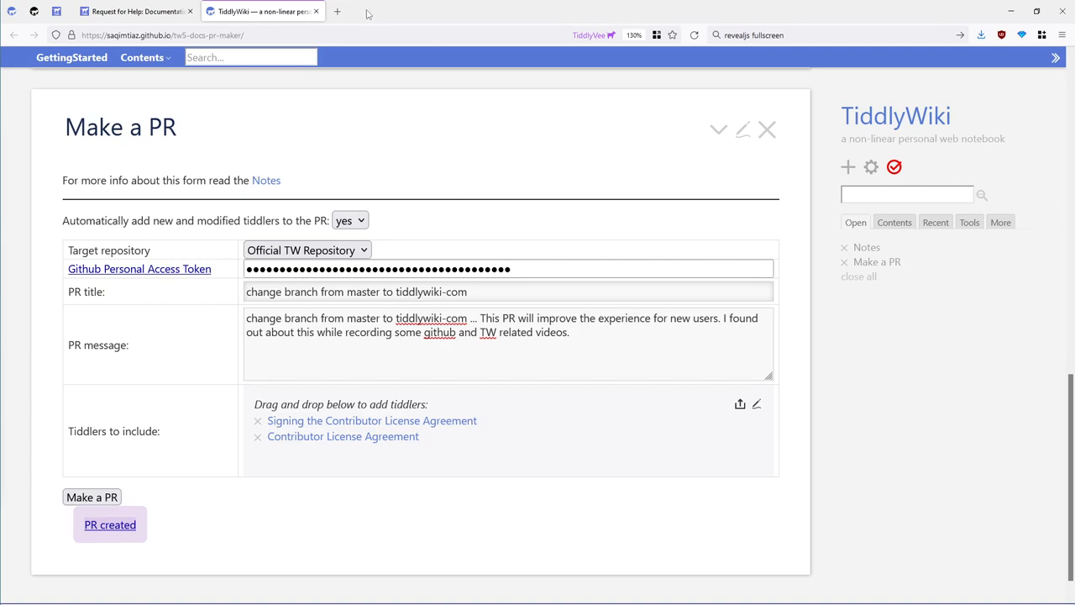
Sign in to GitHub from a new tab, reaching the dashboard with recent repositories
click(110, 524)
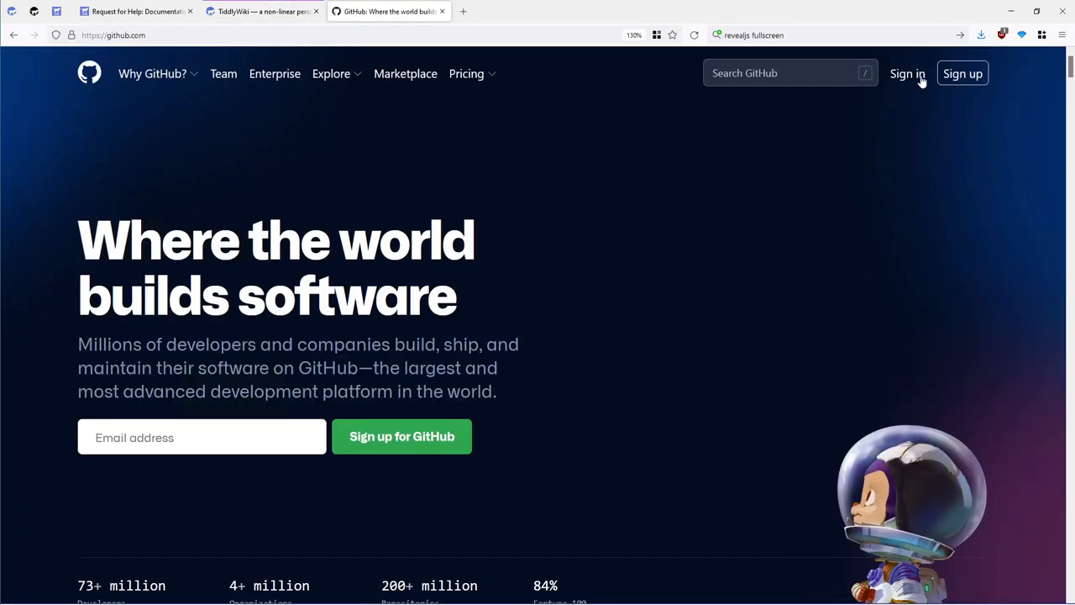
click(907, 73)
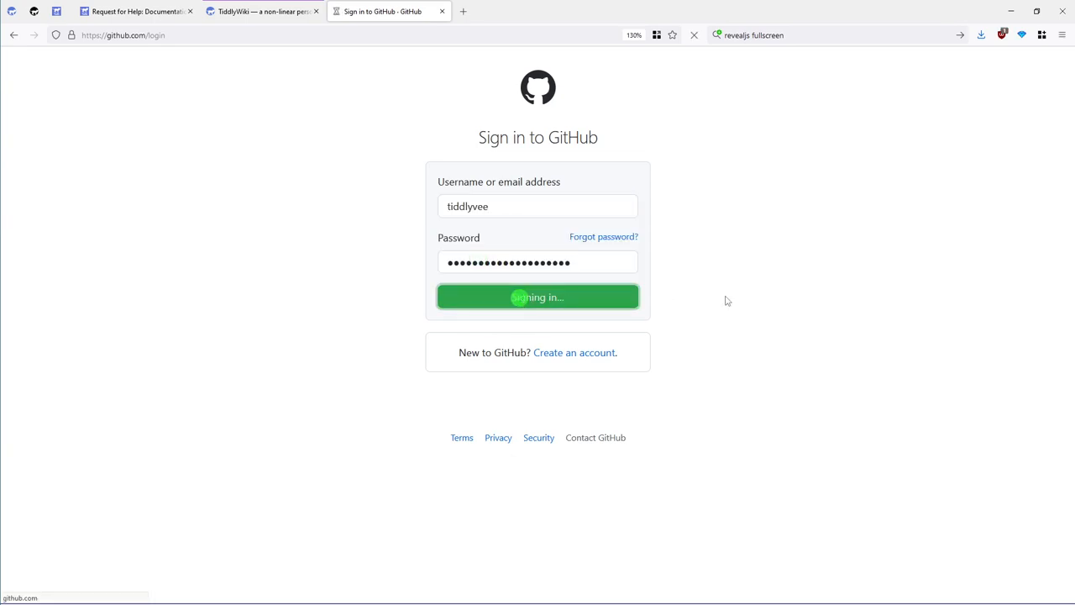
click(538, 296)
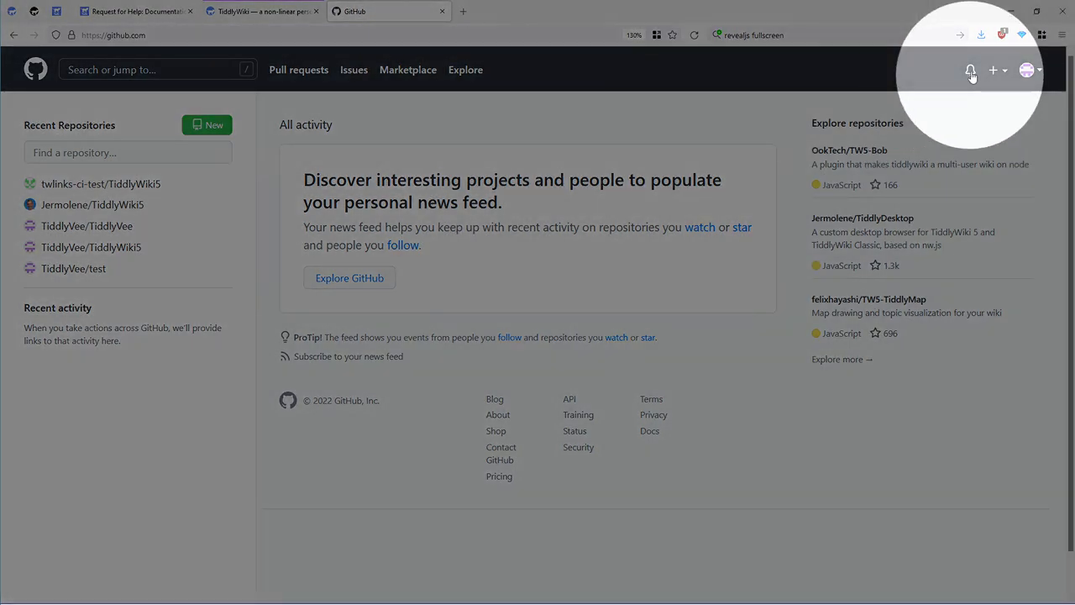
mouse_move(970, 70)
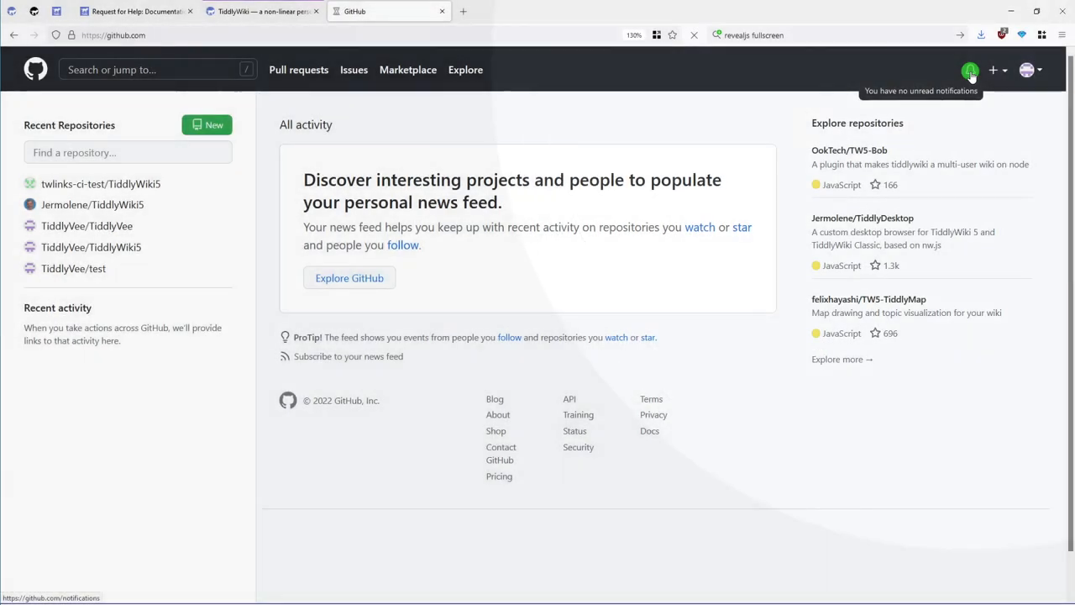
Open the notifications inbox showing the mentions for pull requests #6487 and #6488
click(970, 70)
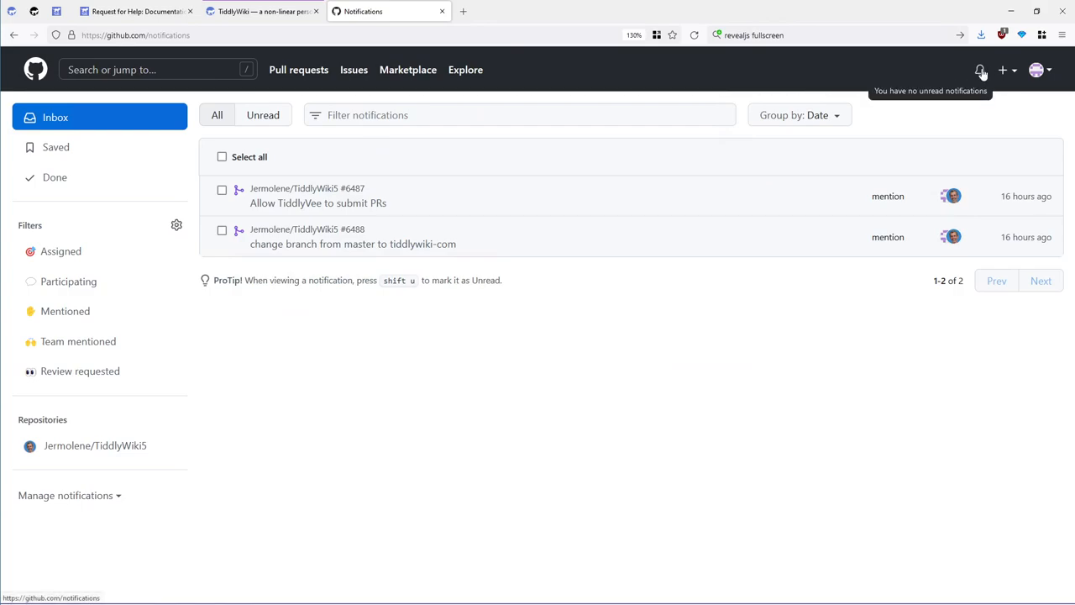
mouse_move(470, 362)
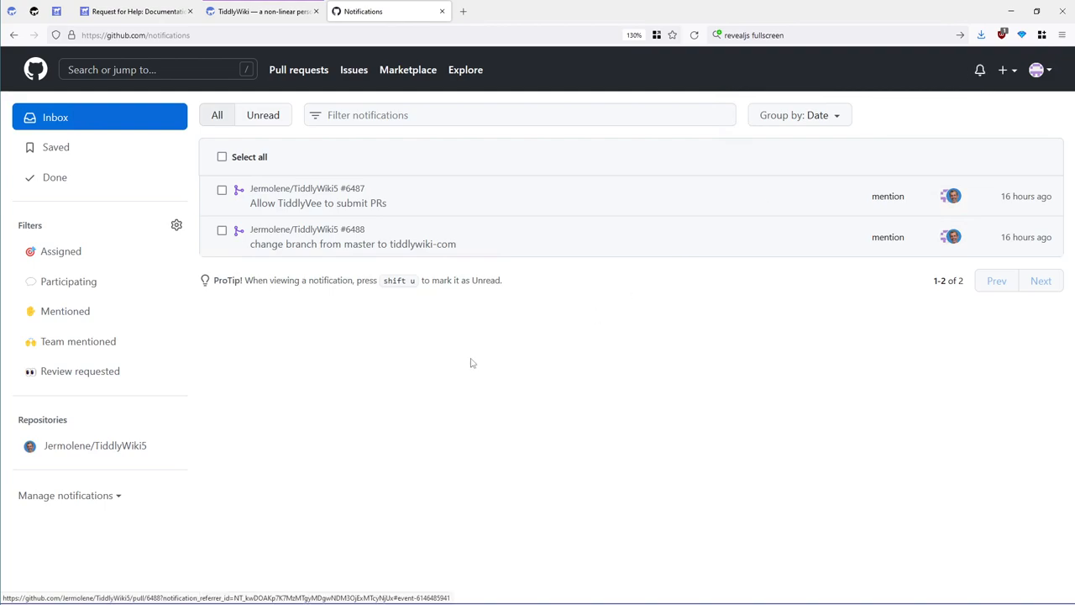
mouse_move(331, 243)
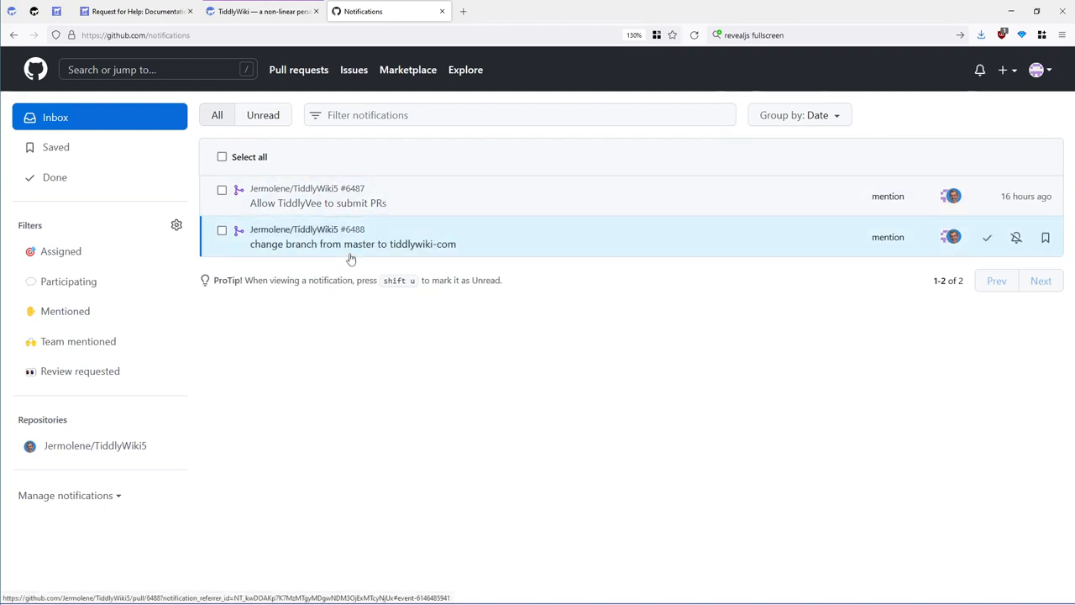
mouse_move(359, 235)
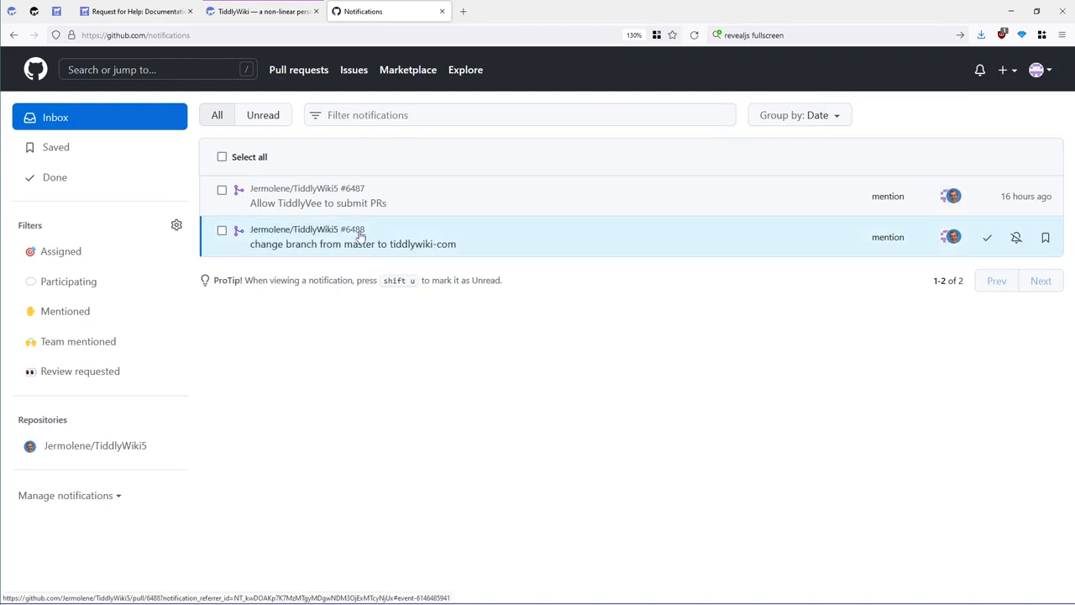
mouse_move(951, 196)
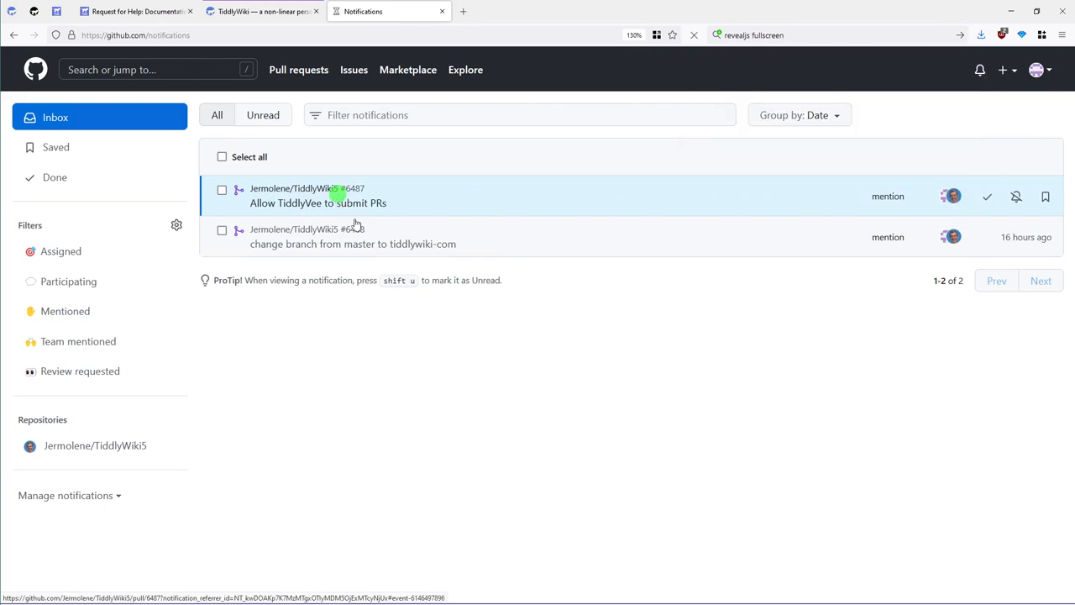
Open merged PR #6487 'Allow TiddlyVee to submit PRs' and review its one-line CLA change
click(317, 202)
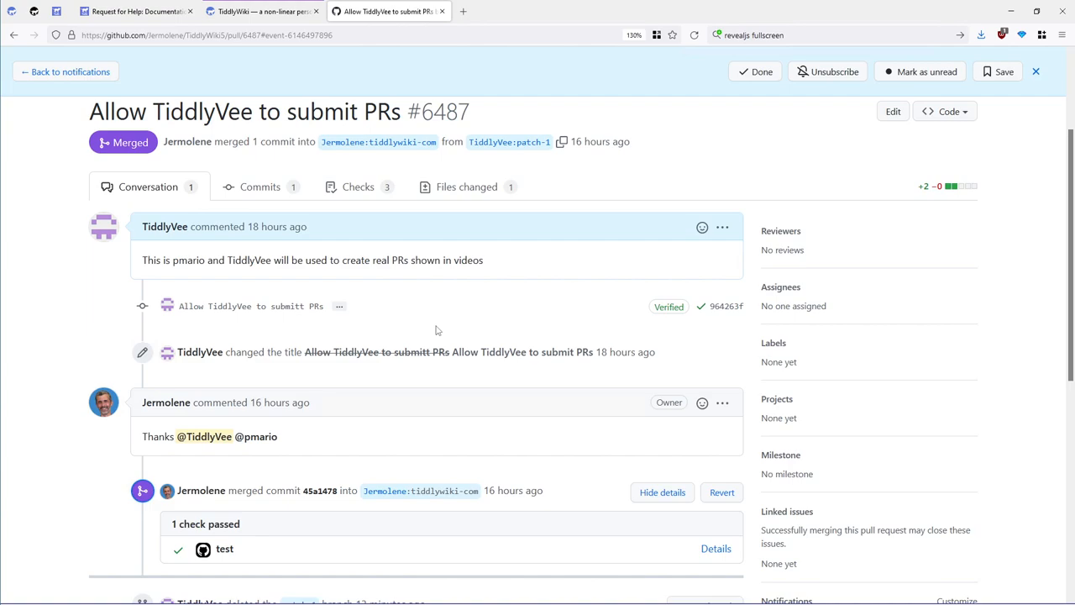
mouse_move(412, 305)
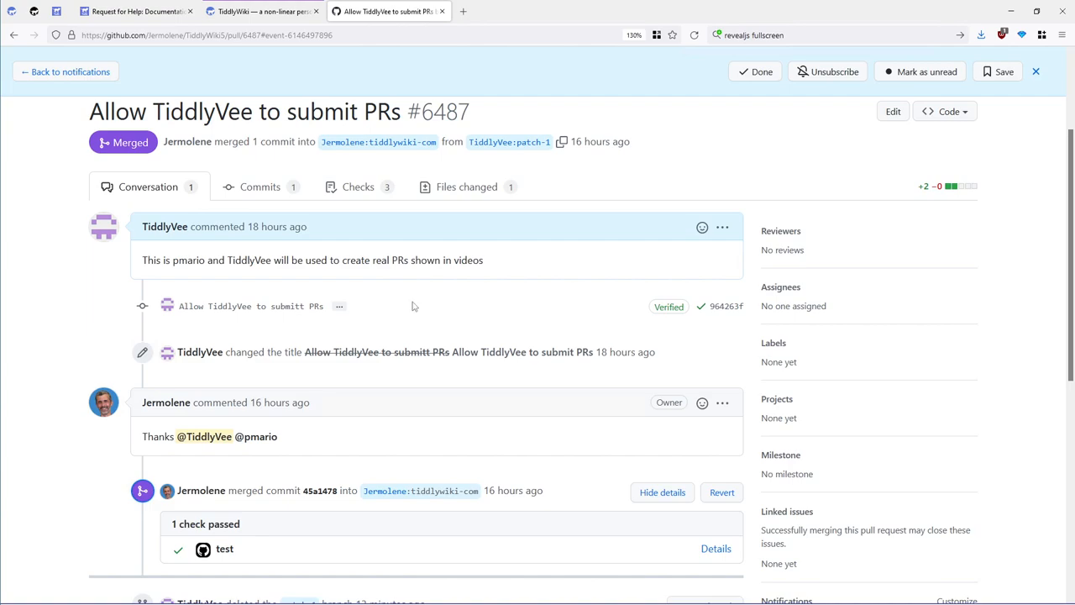
click(459, 186)
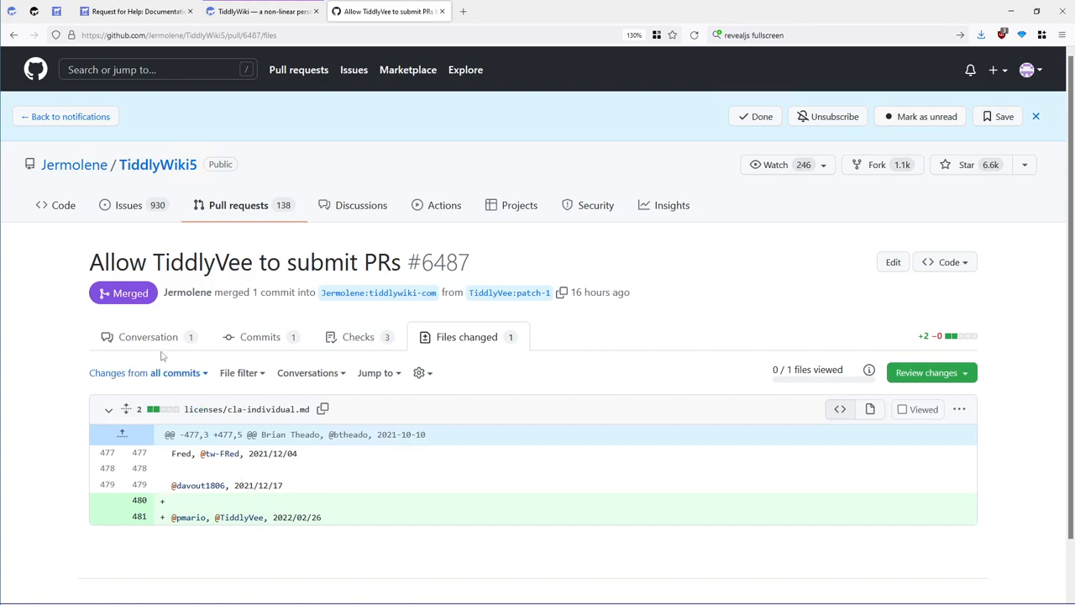
click(148, 337)
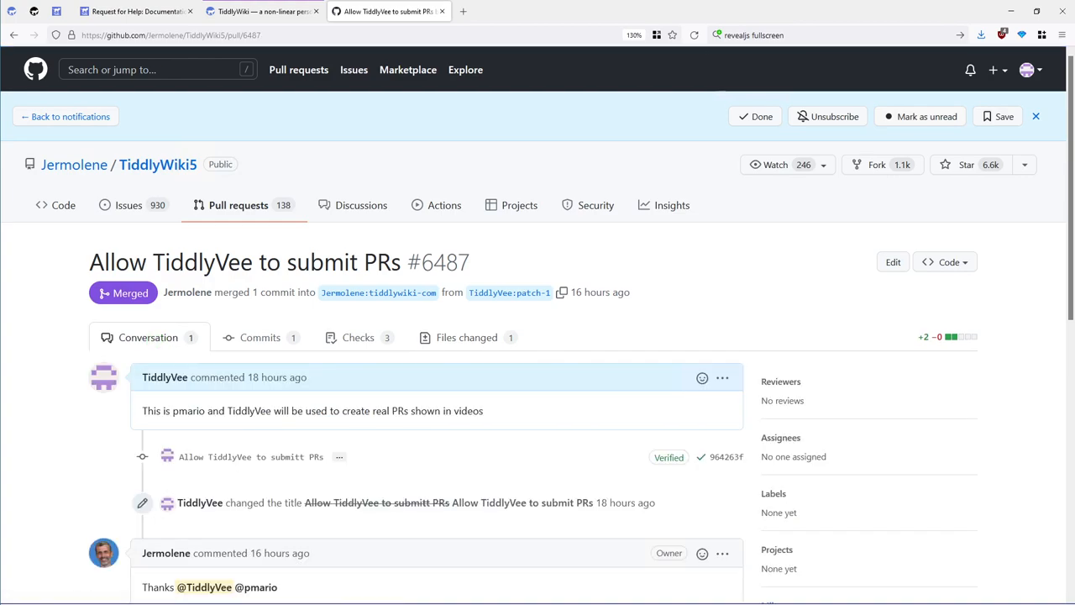
scroll(down, 3)
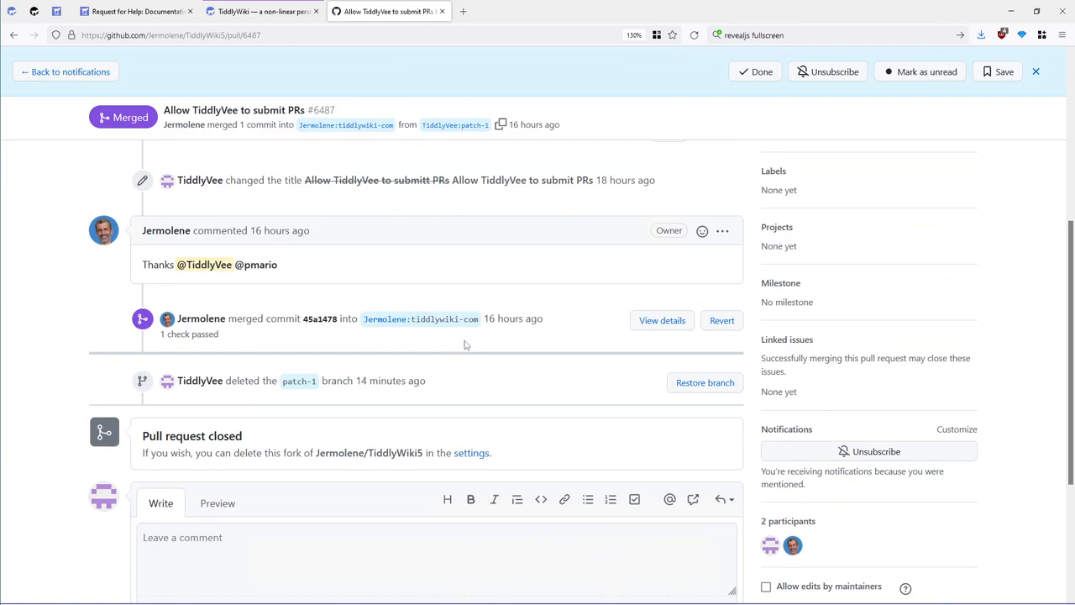
mouse_move(192, 315)
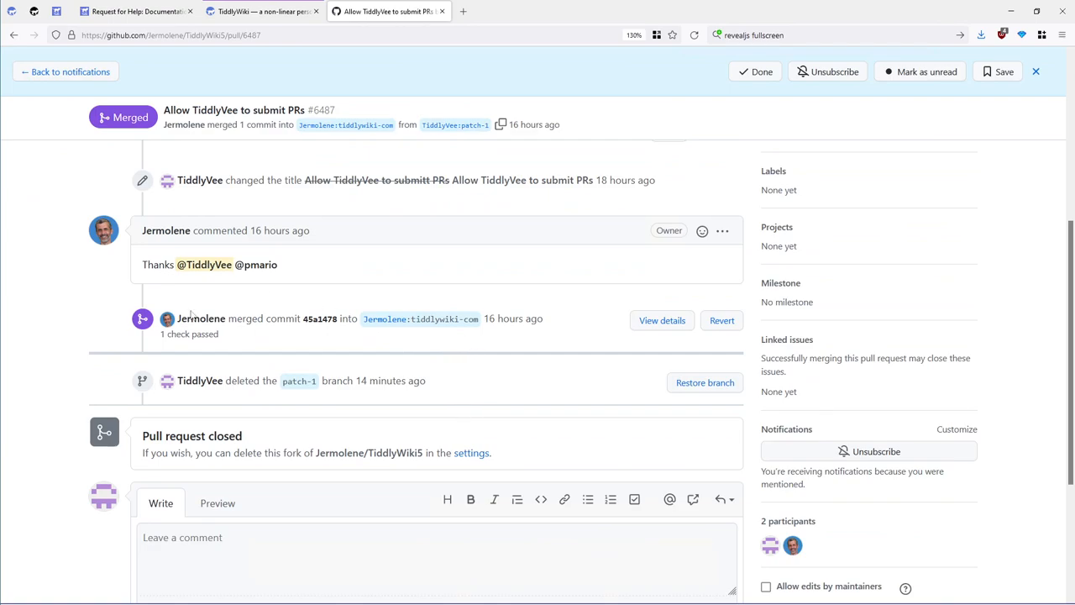
mouse_move(663, 391)
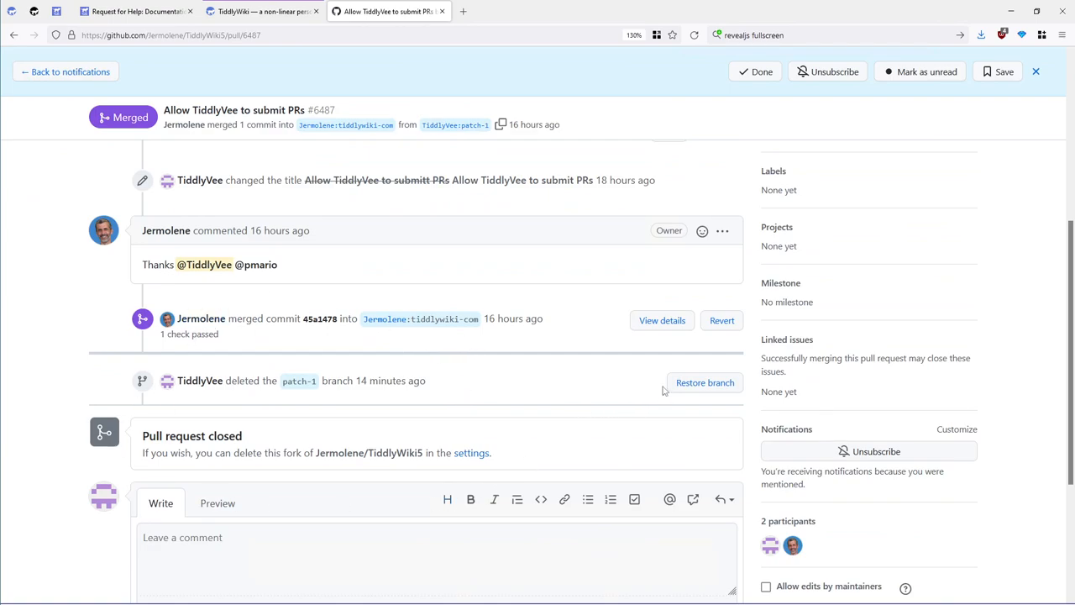
mouse_move(466, 312)
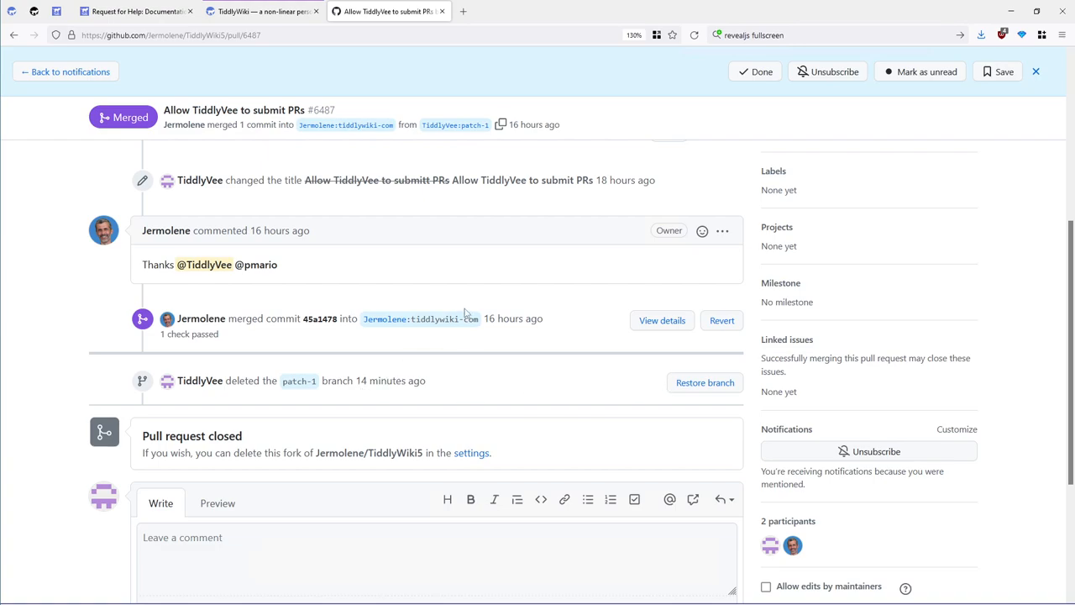
scroll(up, 3)
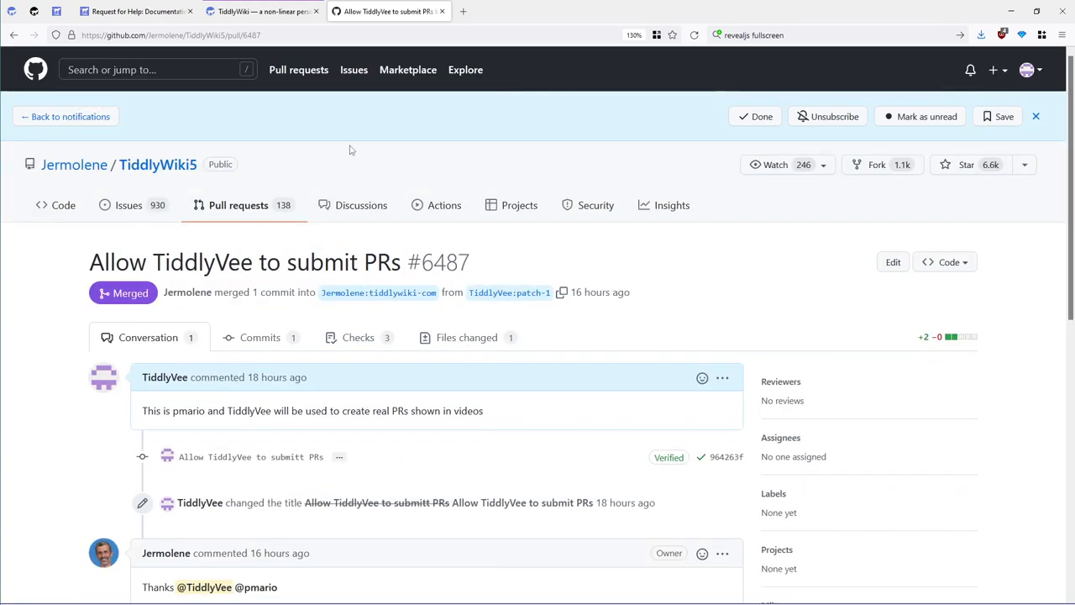
Open merged PR #6488 from the inbox and highlight its 'branch can be safely deleted' note
click(71, 116)
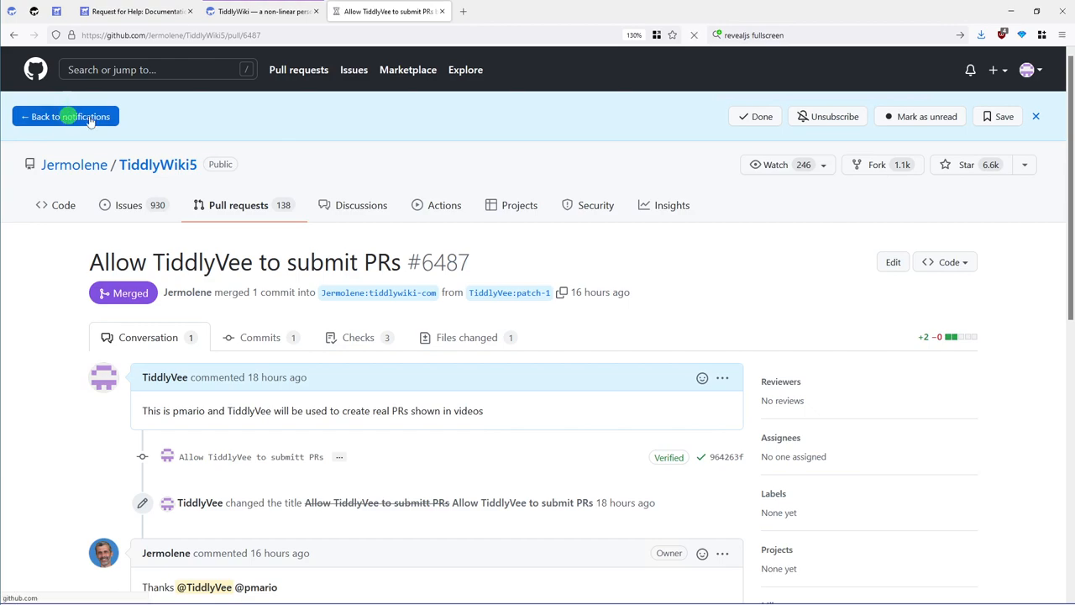
click(75, 115)
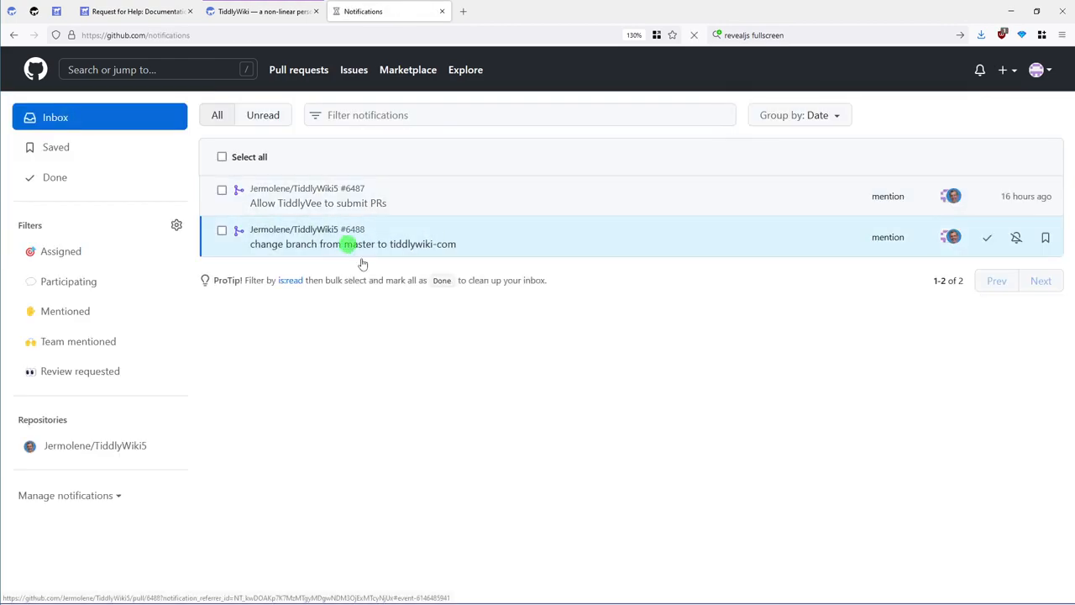
click(353, 244)
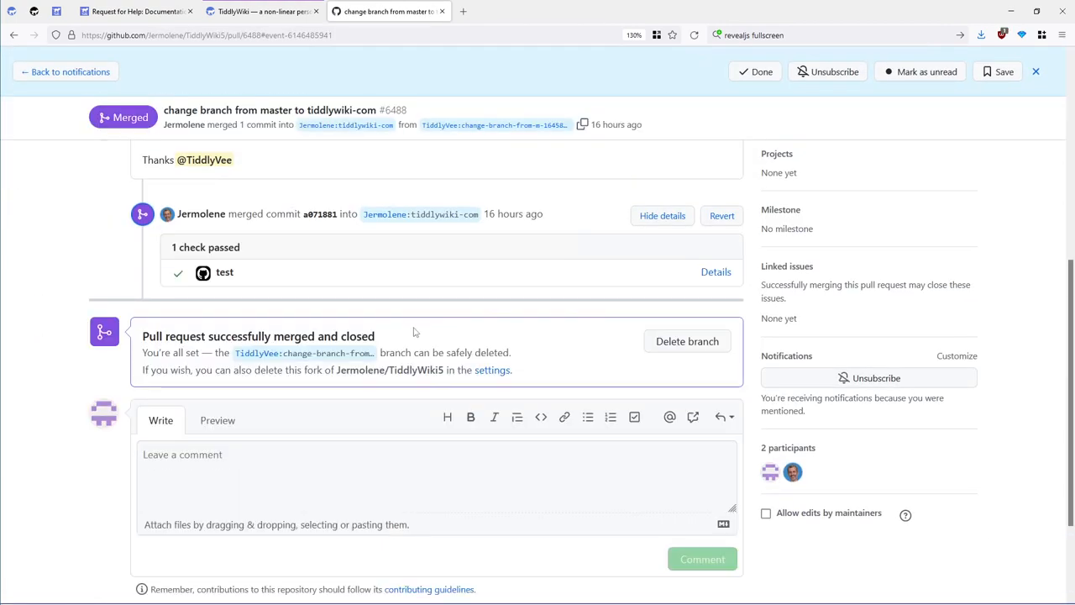
drag(386, 351, 513, 352)
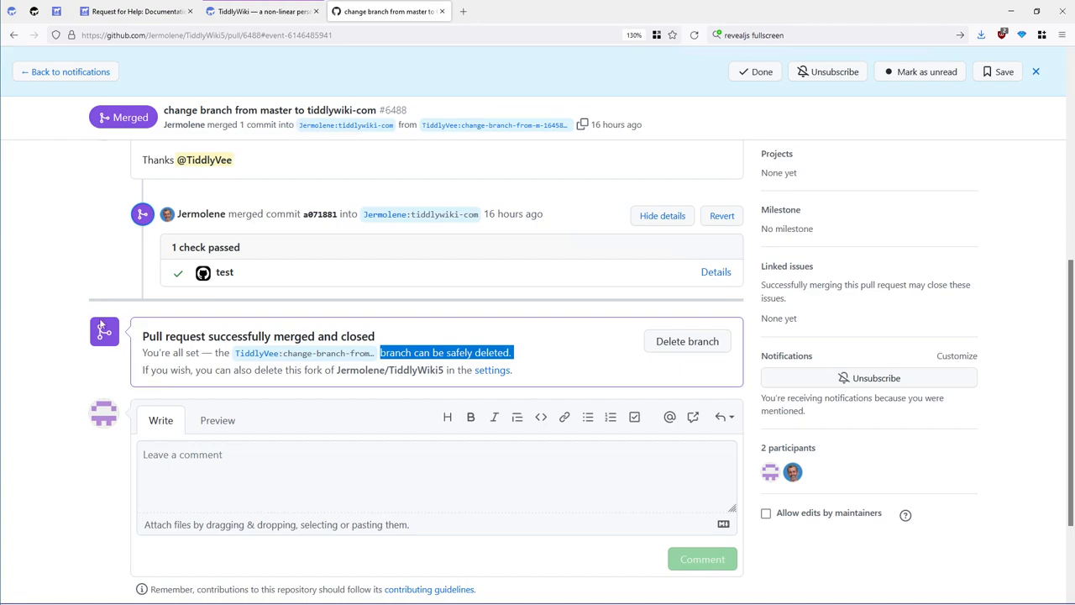
mouse_move(103, 346)
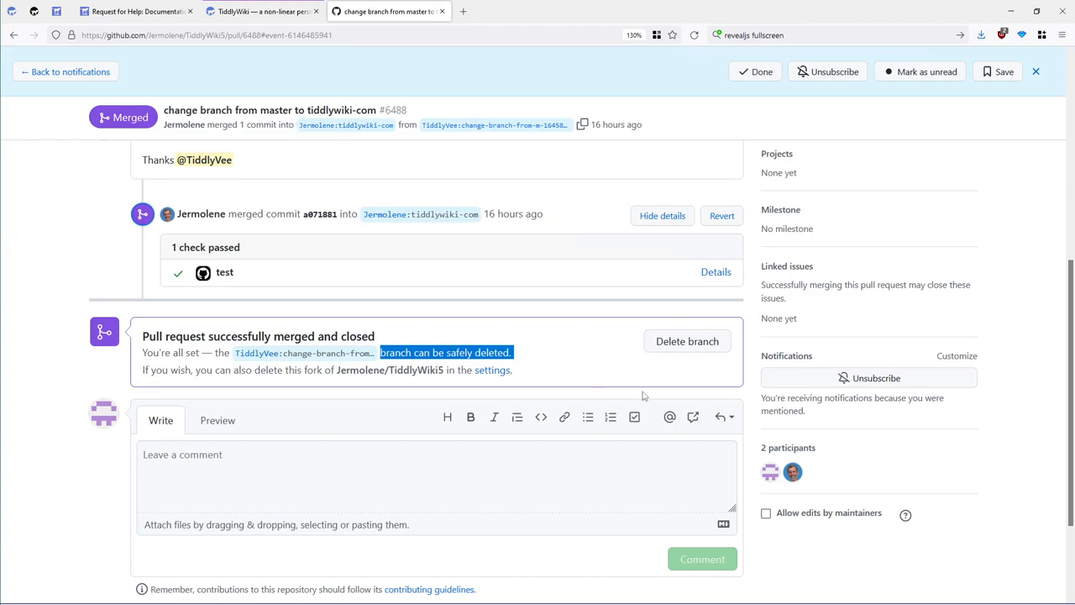
mouse_move(687, 341)
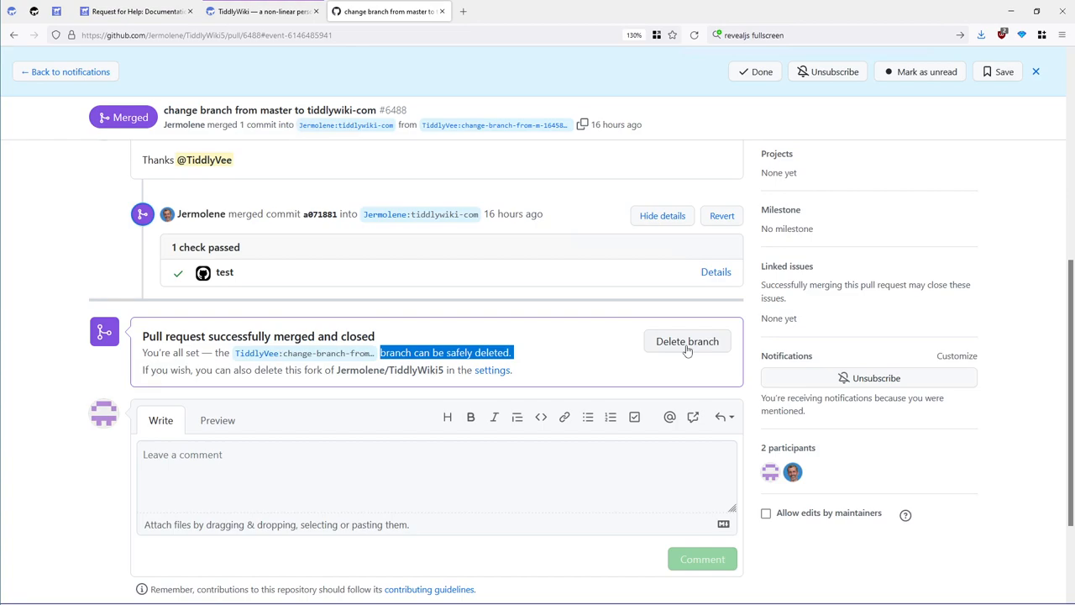
scroll(up, 3)
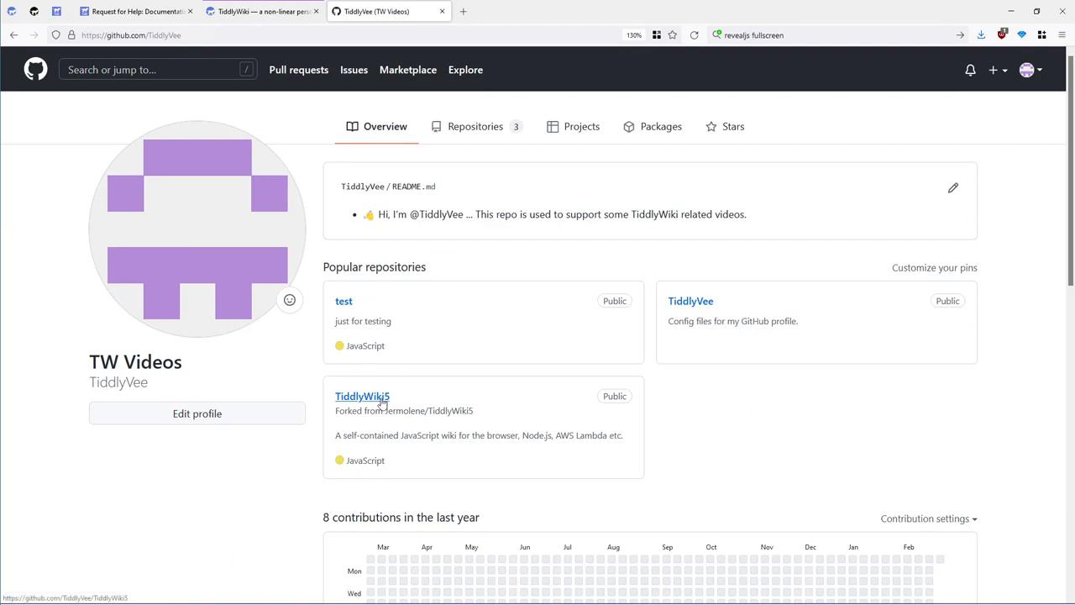
Open TiddlyVee's TiddlyWiki5 fork, up to date with Jermolene's master branch
click(362, 395)
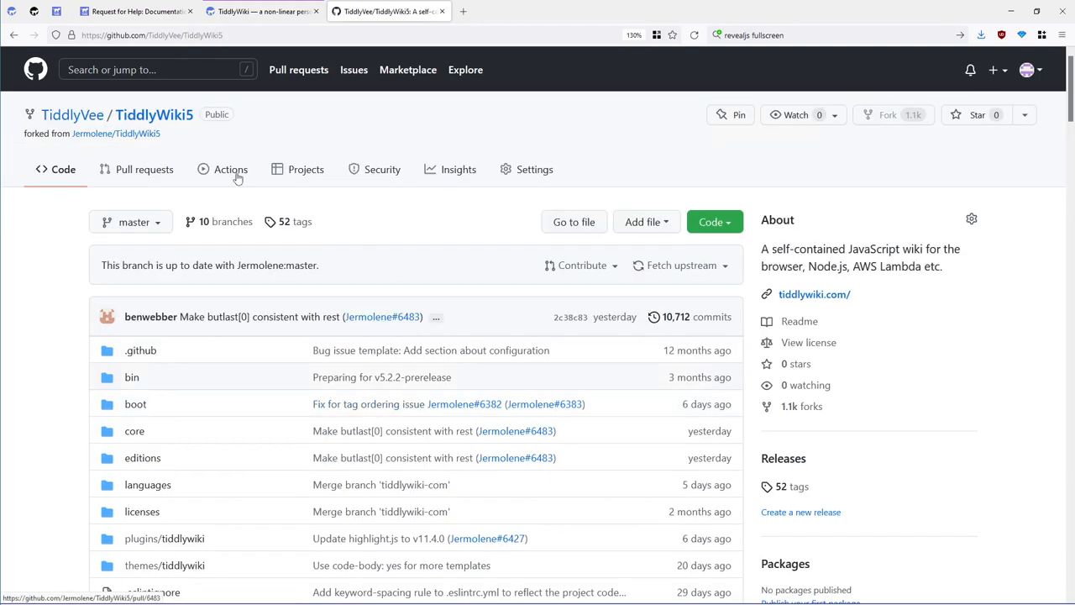
mouse_move(73, 114)
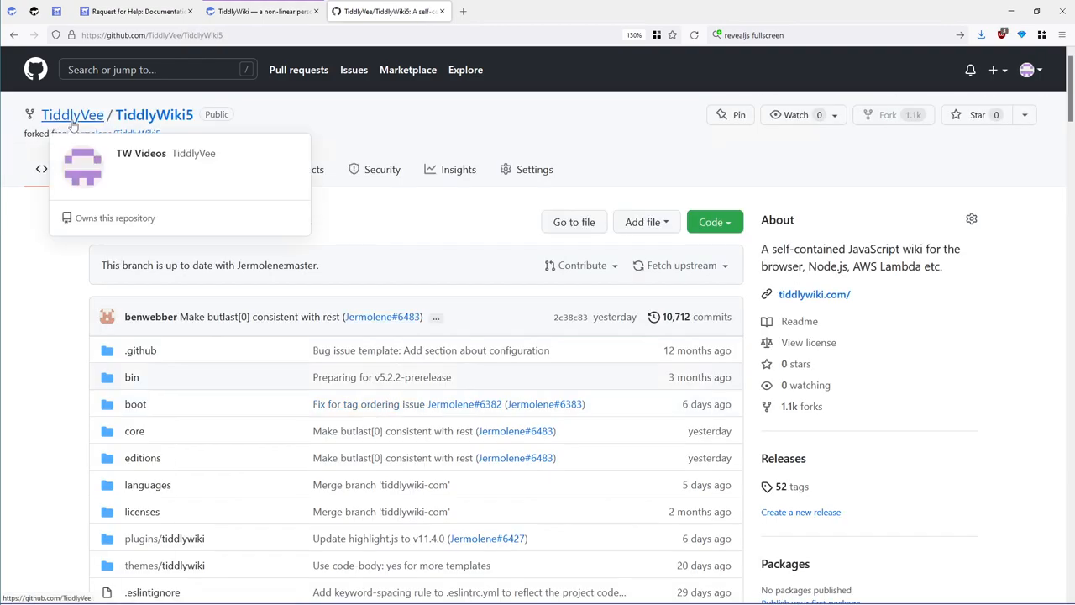
mouse_move(89, 178)
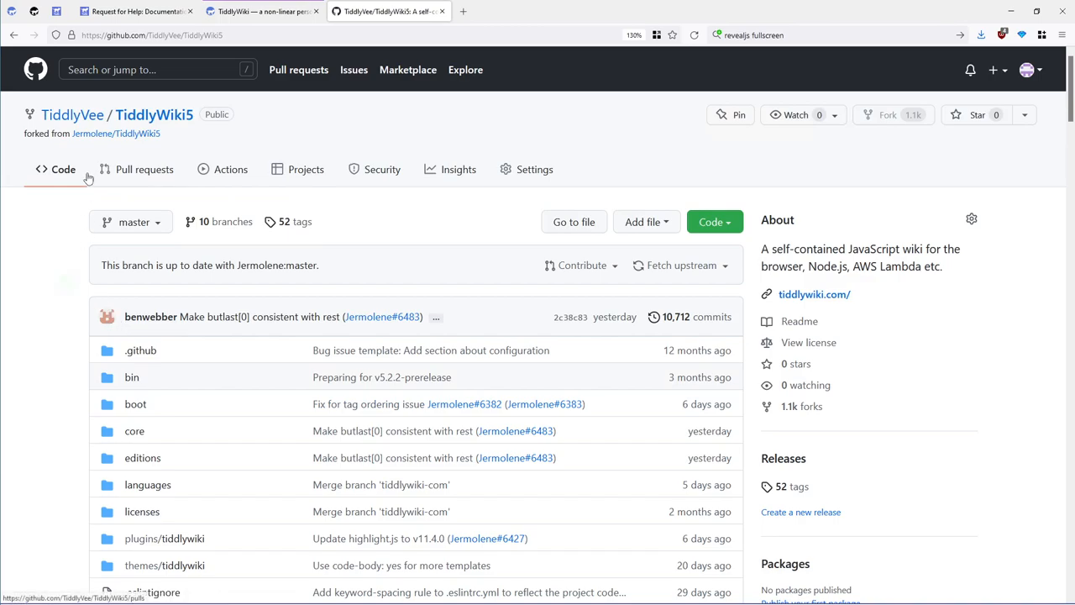
mouse_move(73, 114)
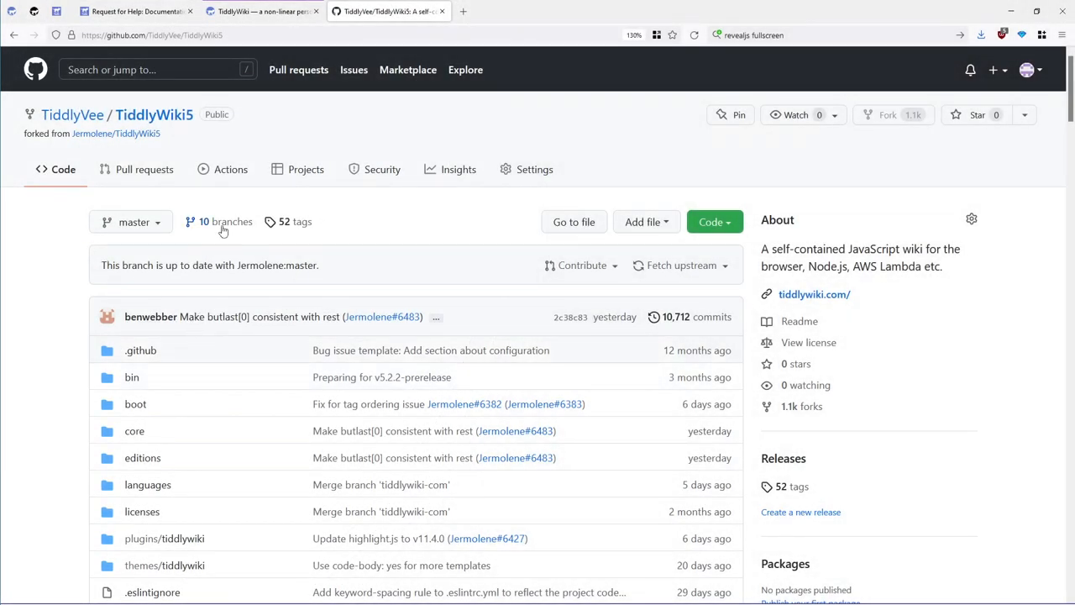
mouse_move(223, 231)
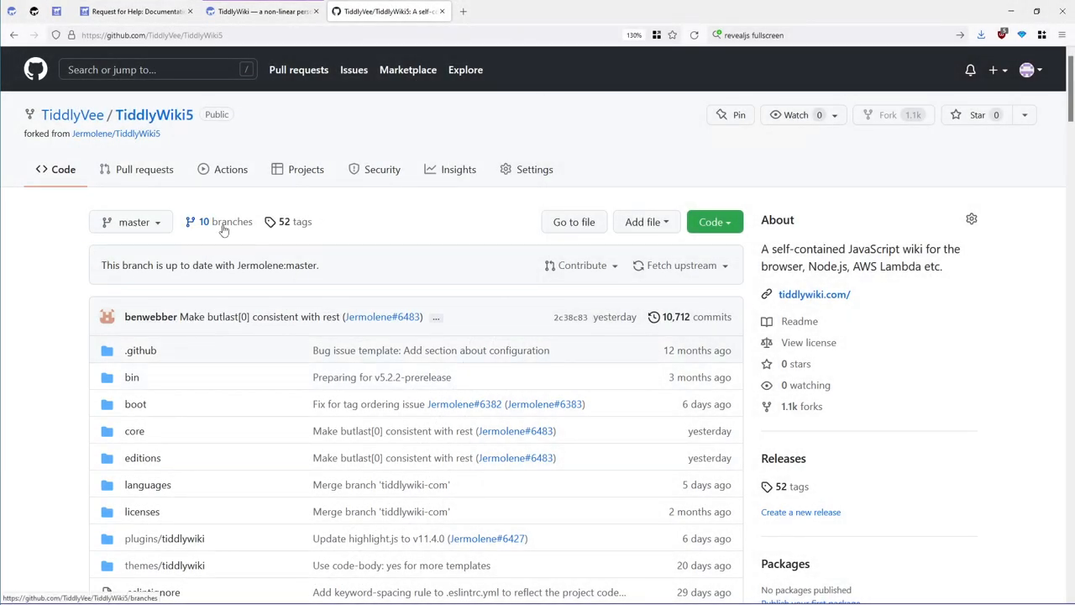
click(219, 221)
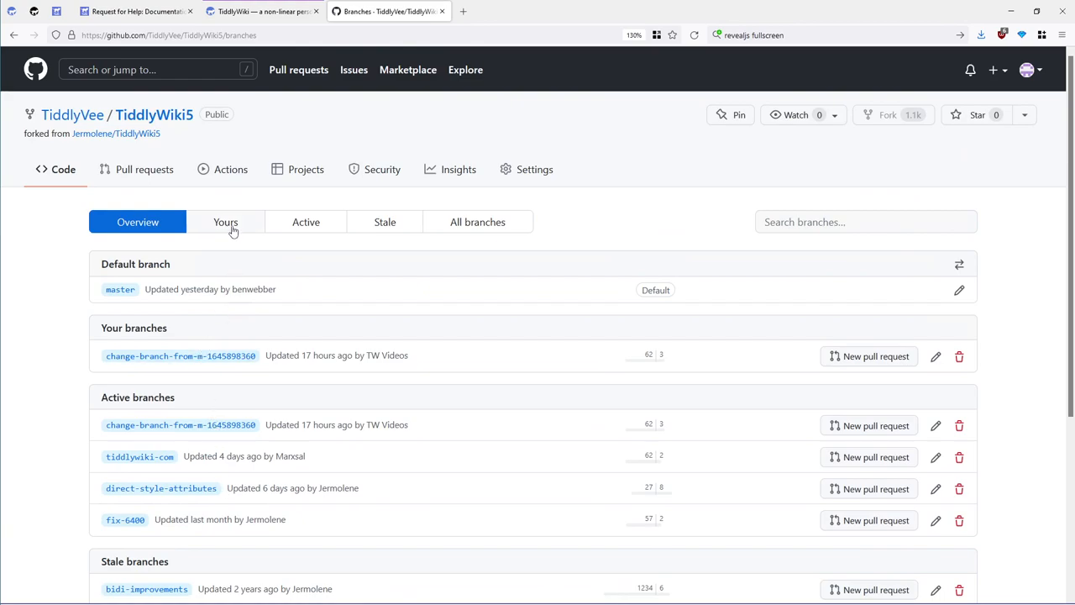
click(225, 221)
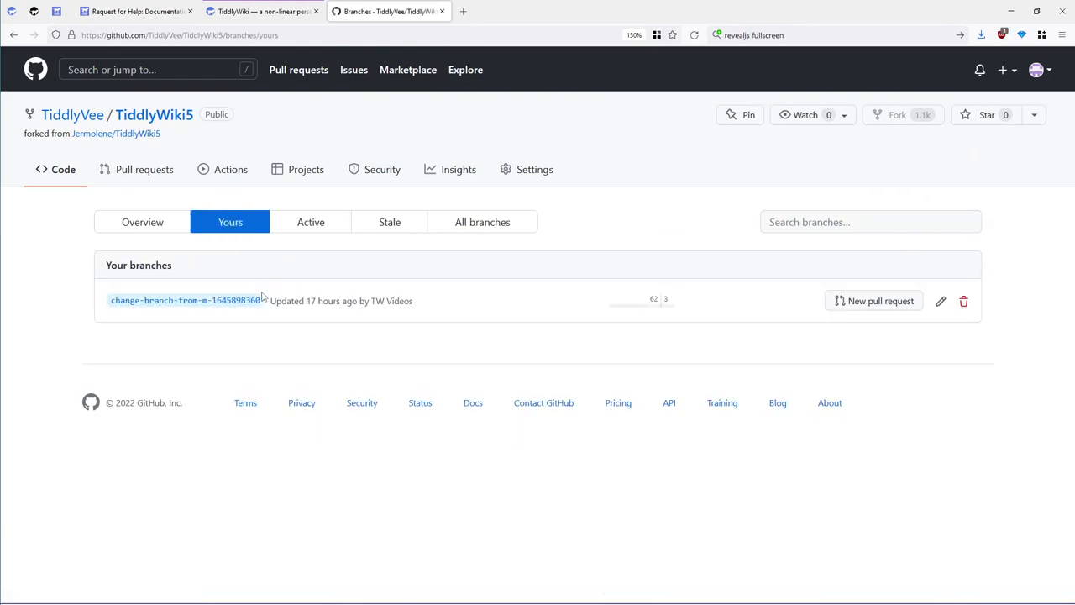
mouse_move(165, 321)
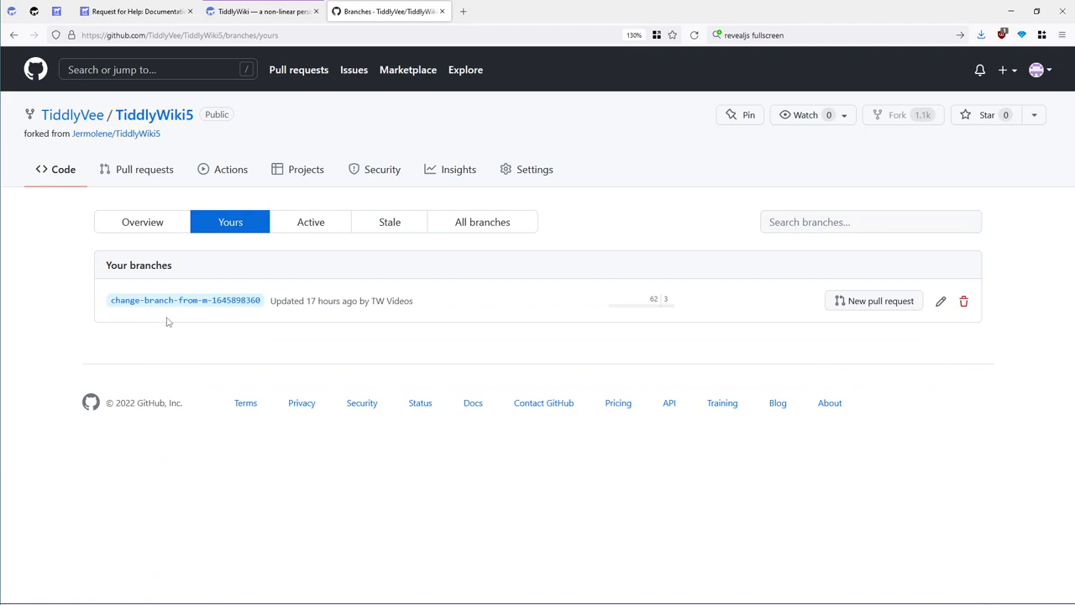
mouse_move(225, 314)
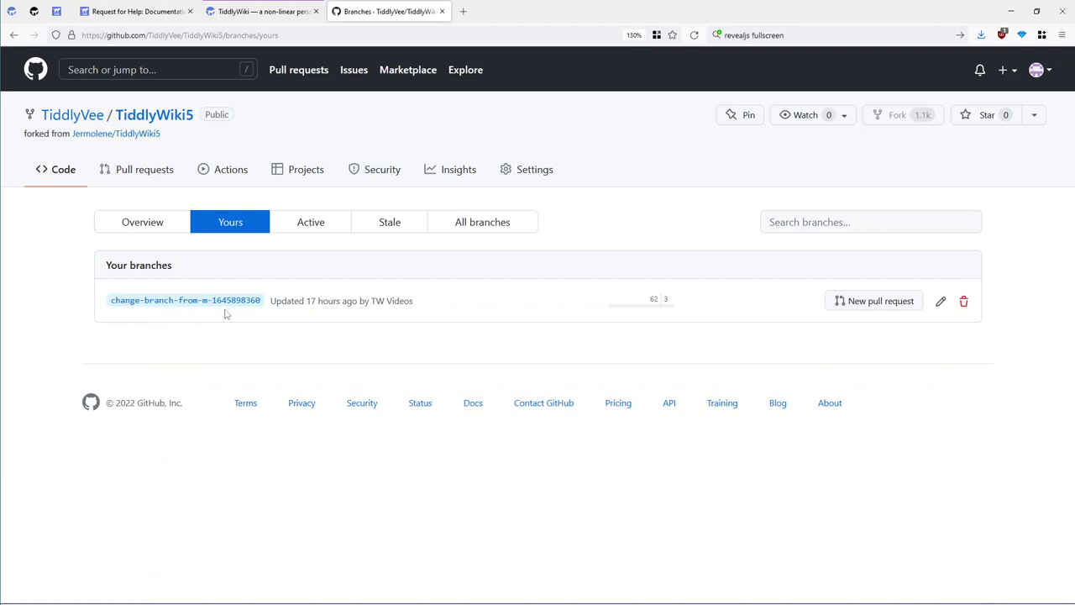
mouse_move(185, 300)
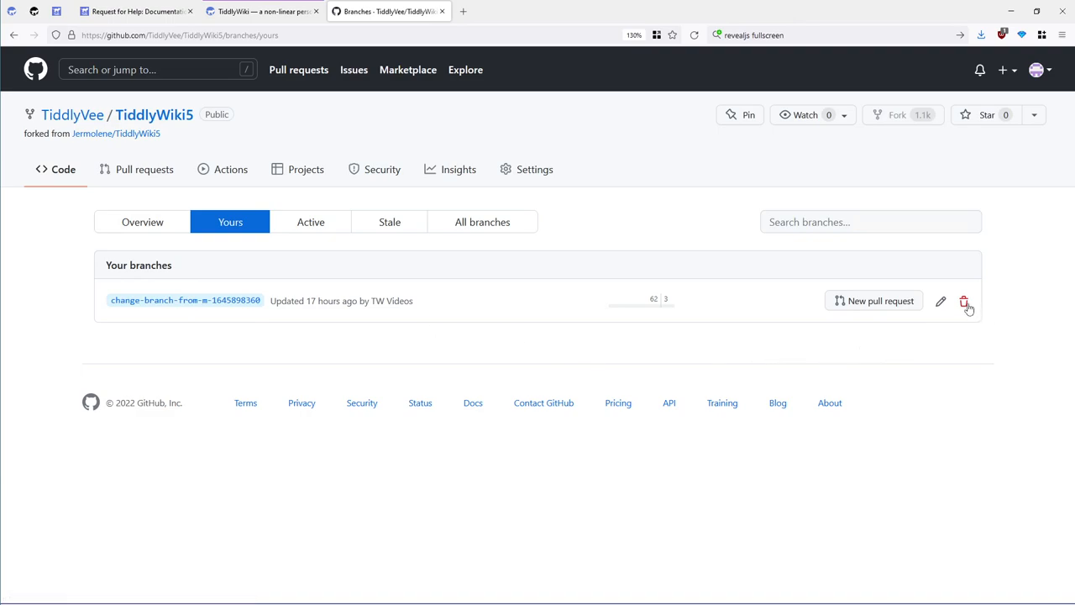
mouse_move(965, 301)
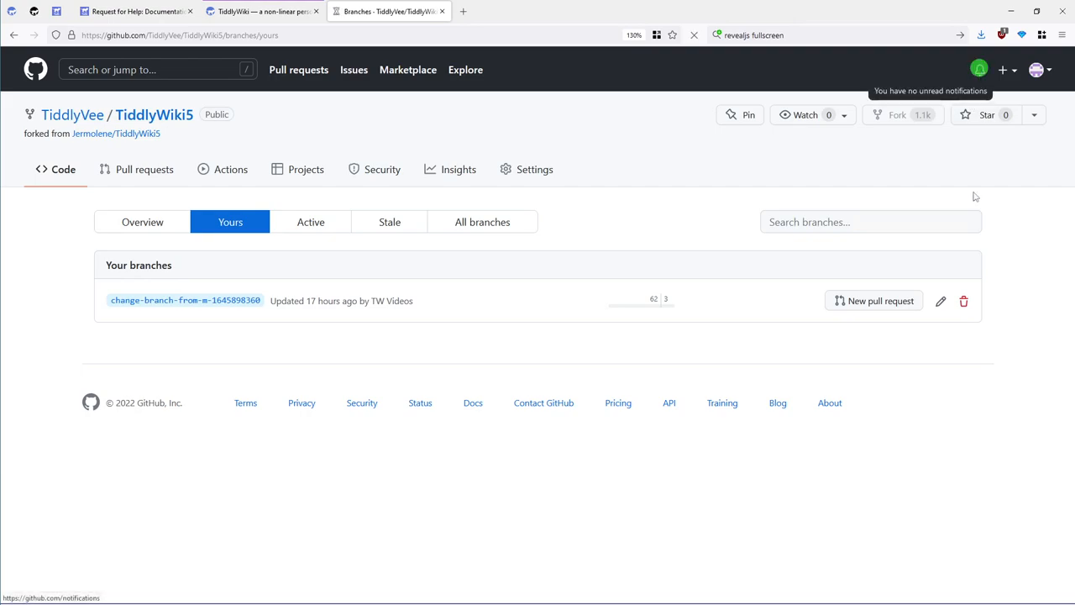
Reopen merged PR #6488 from notifications and try deleting its branch
click(979, 69)
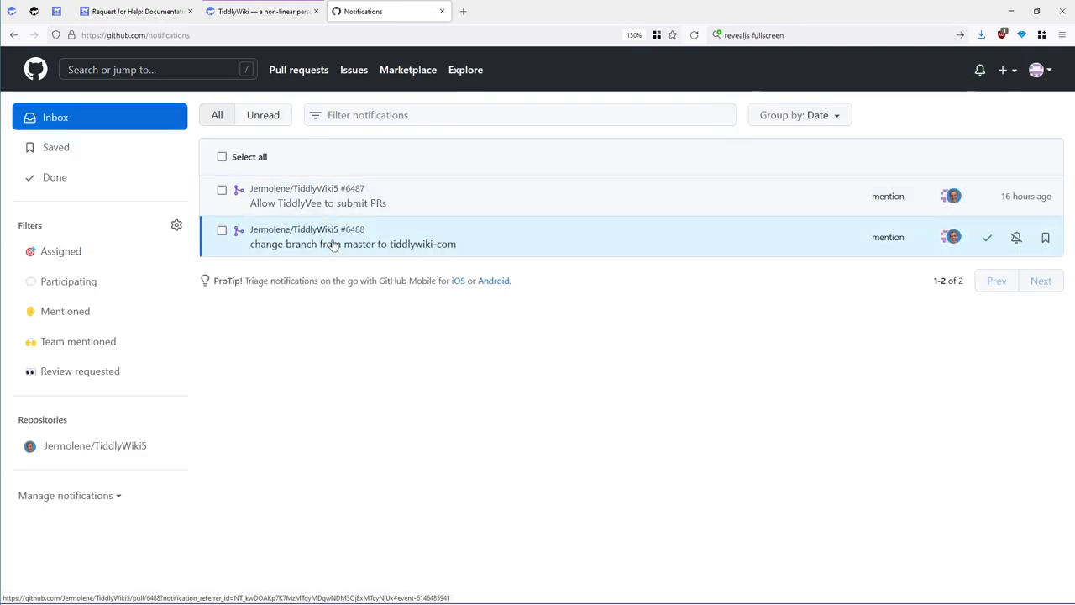
click(353, 243)
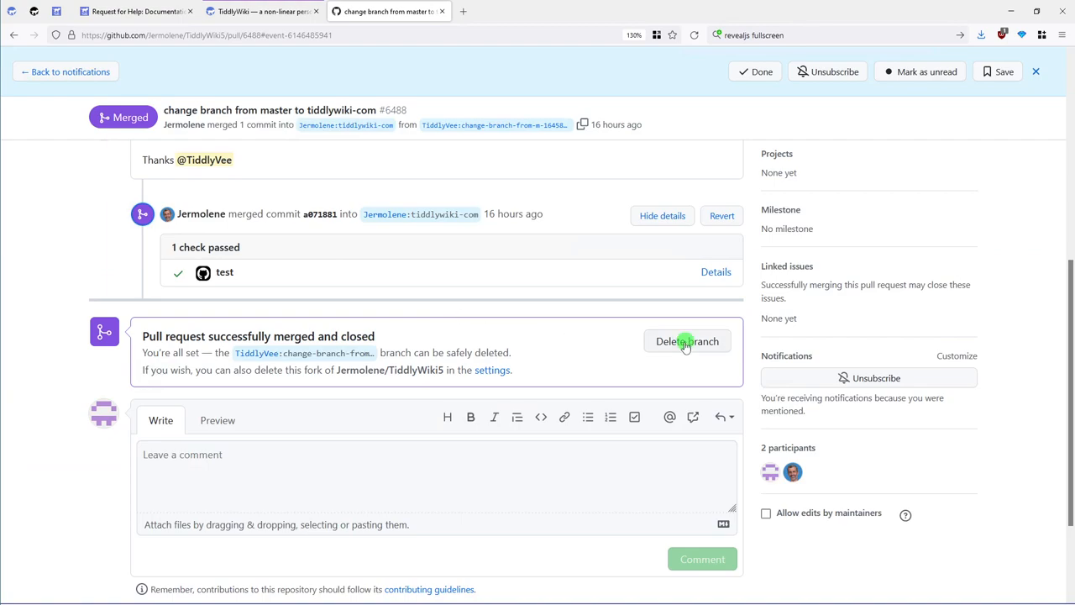
click(686, 341)
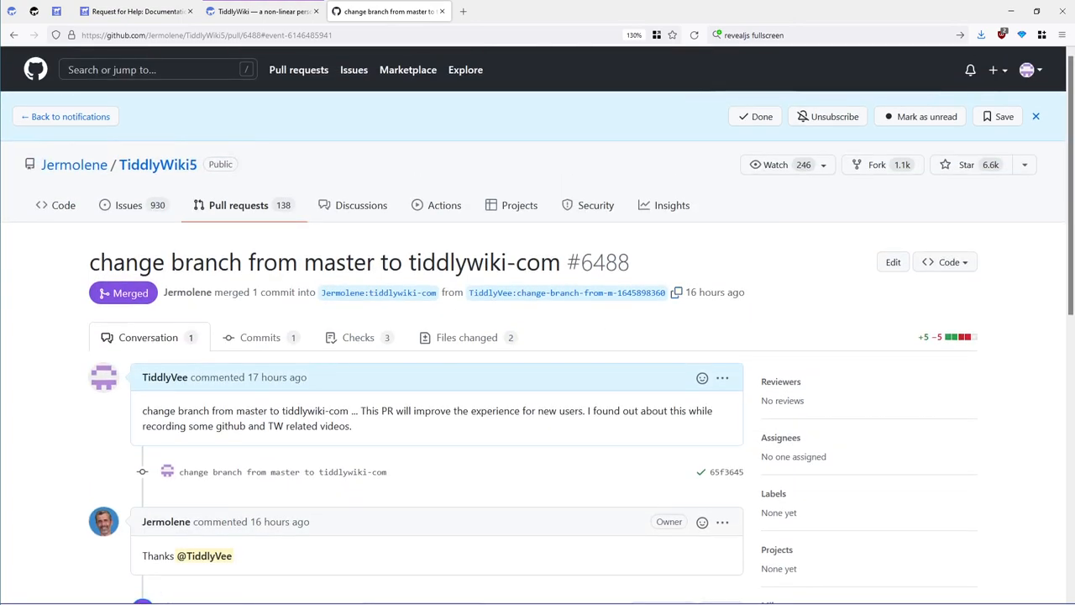
mouse_move(761, 116)
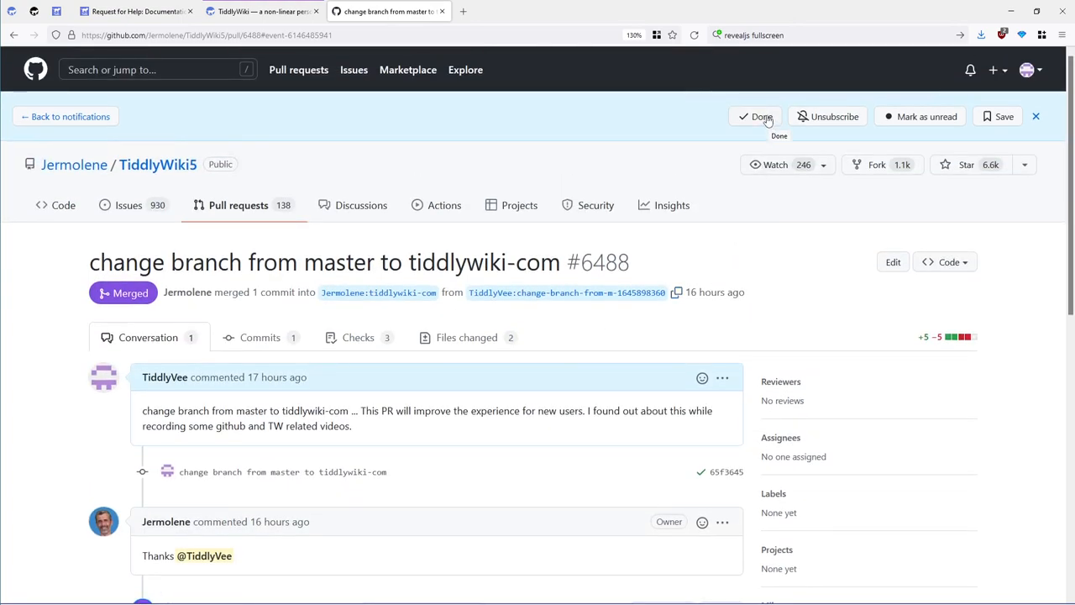
Mark the #6488 and #6487 notifications done, leaving the inbox empty
click(755, 116)
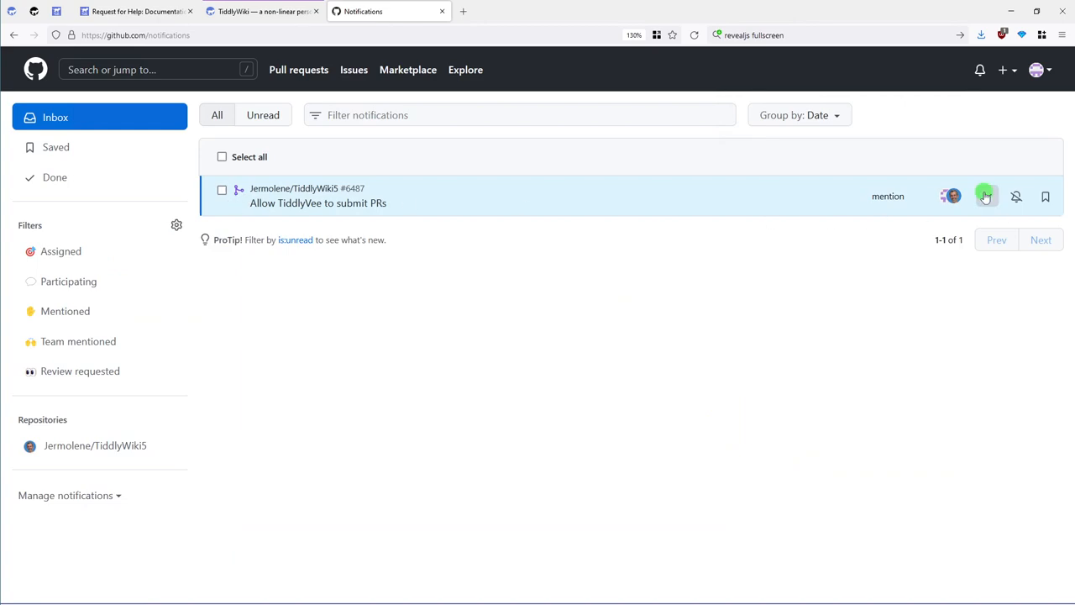
click(986, 196)
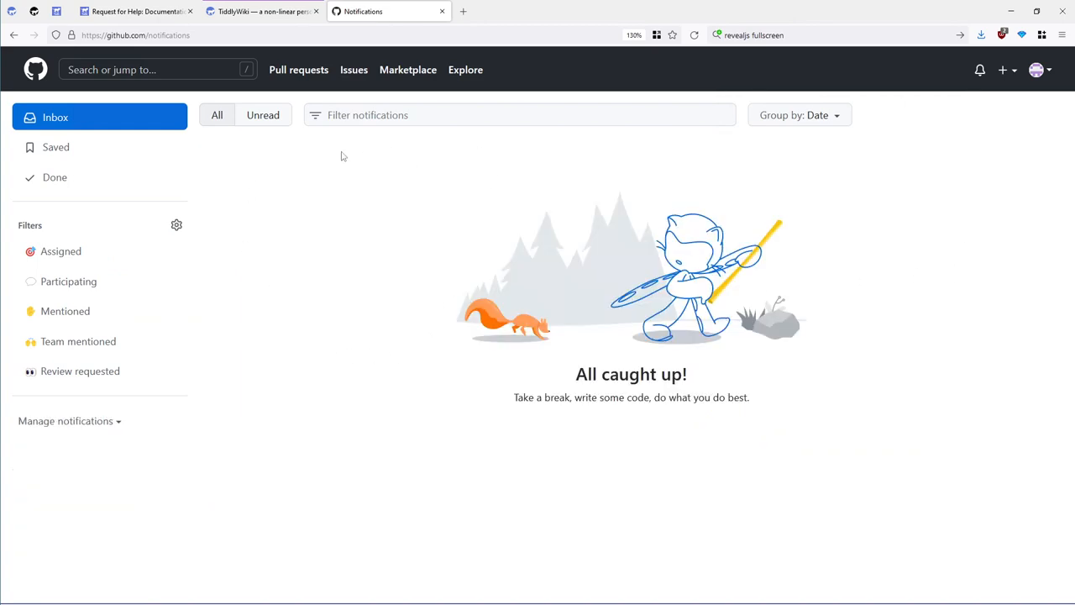
mouse_move(315, 222)
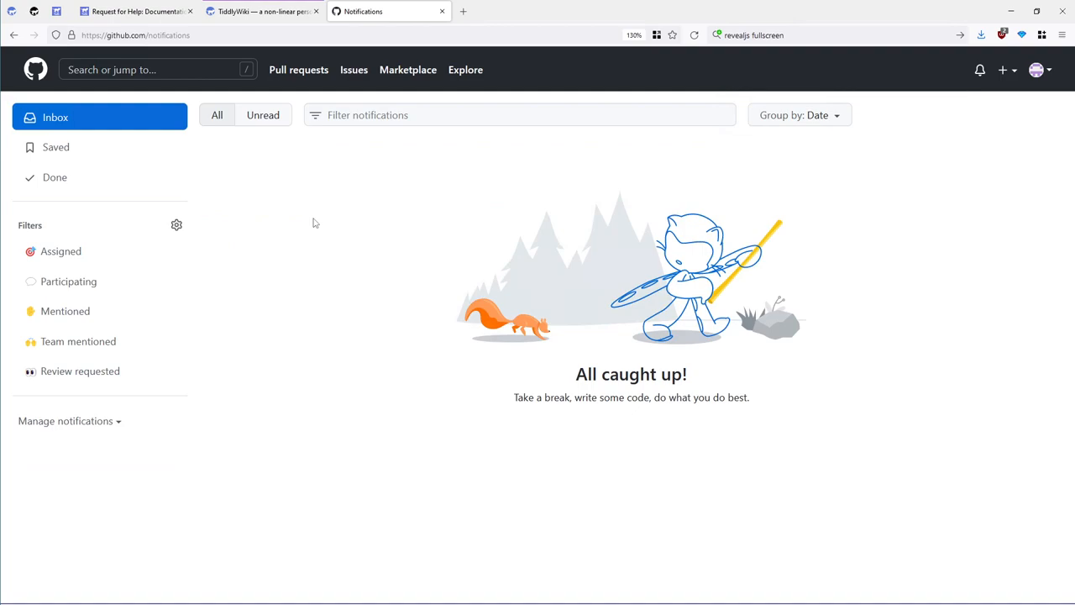
mouse_move(733, 196)
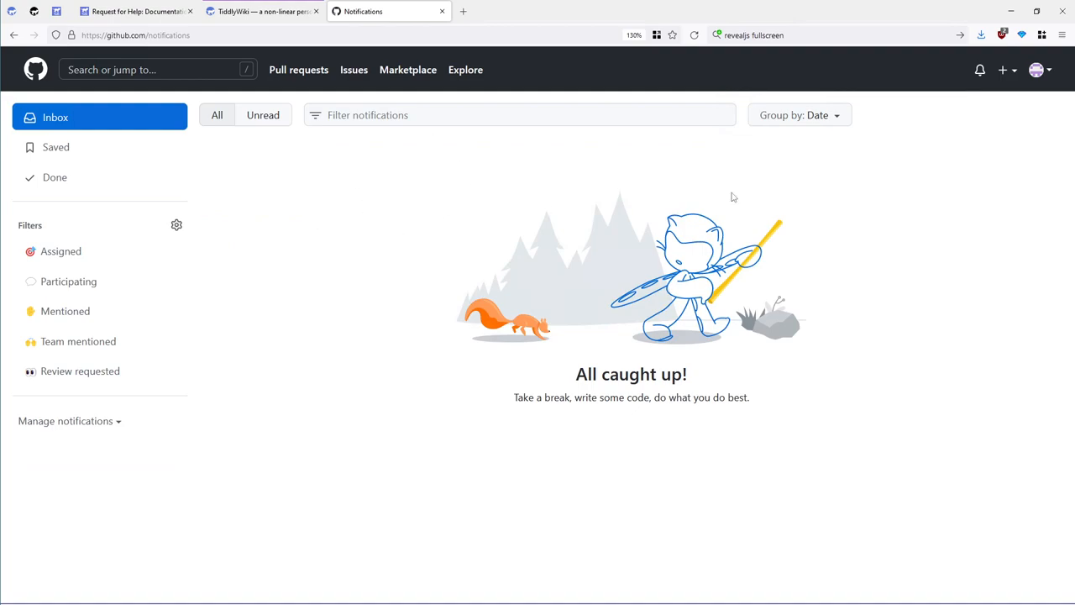
mouse_move(979, 70)
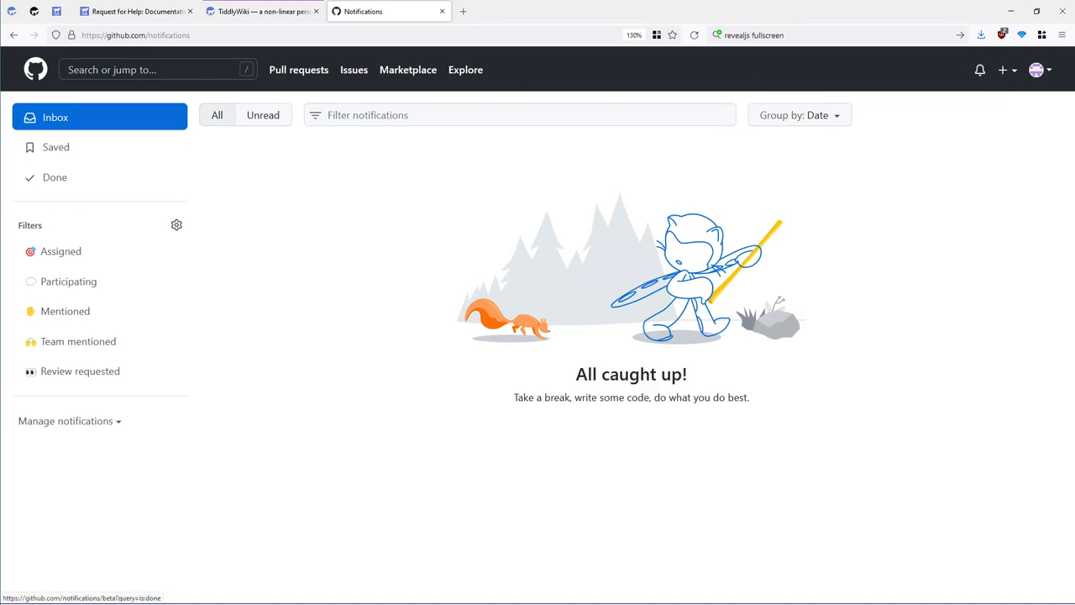
click(55, 147)
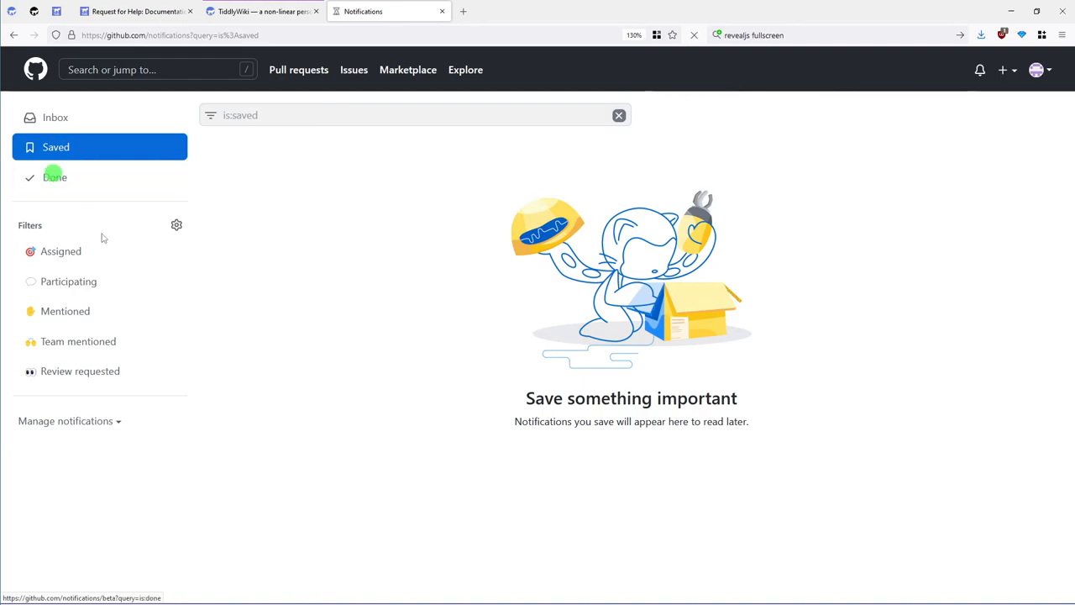
click(55, 177)
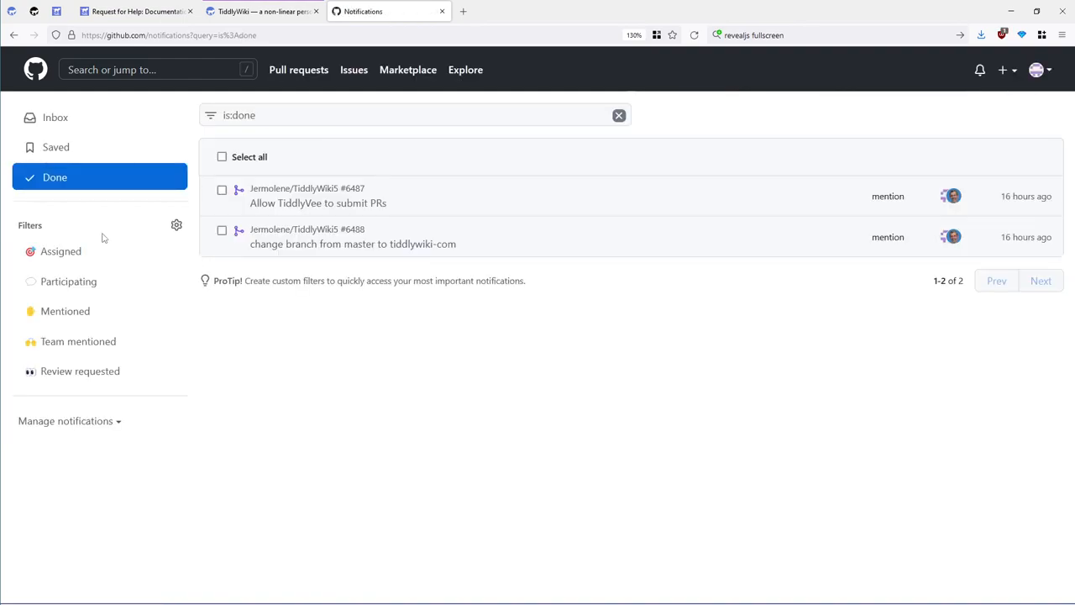
mouse_move(907, 273)
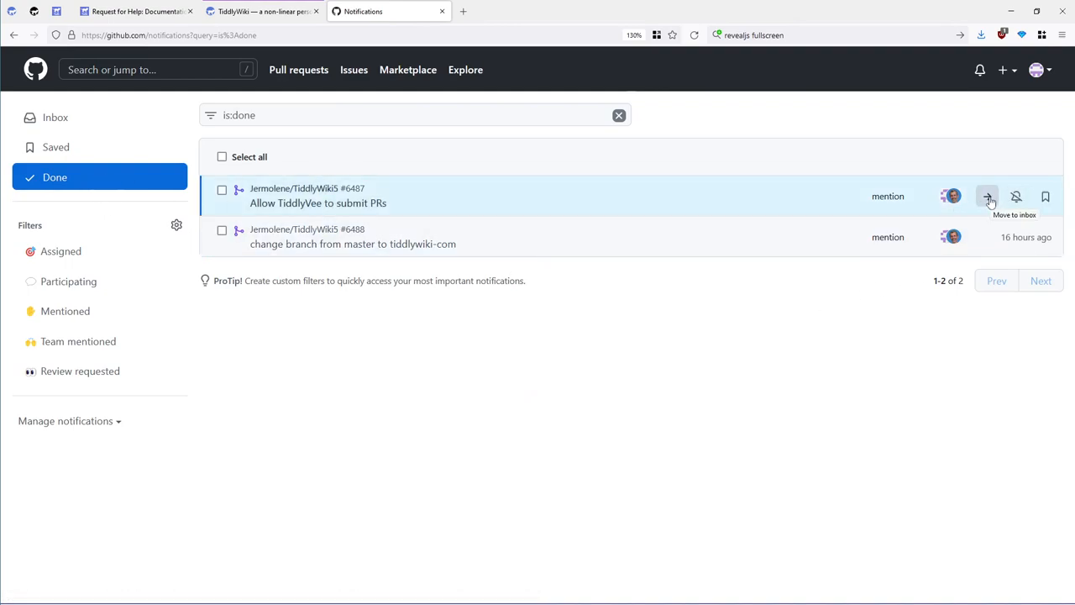
click(988, 196)
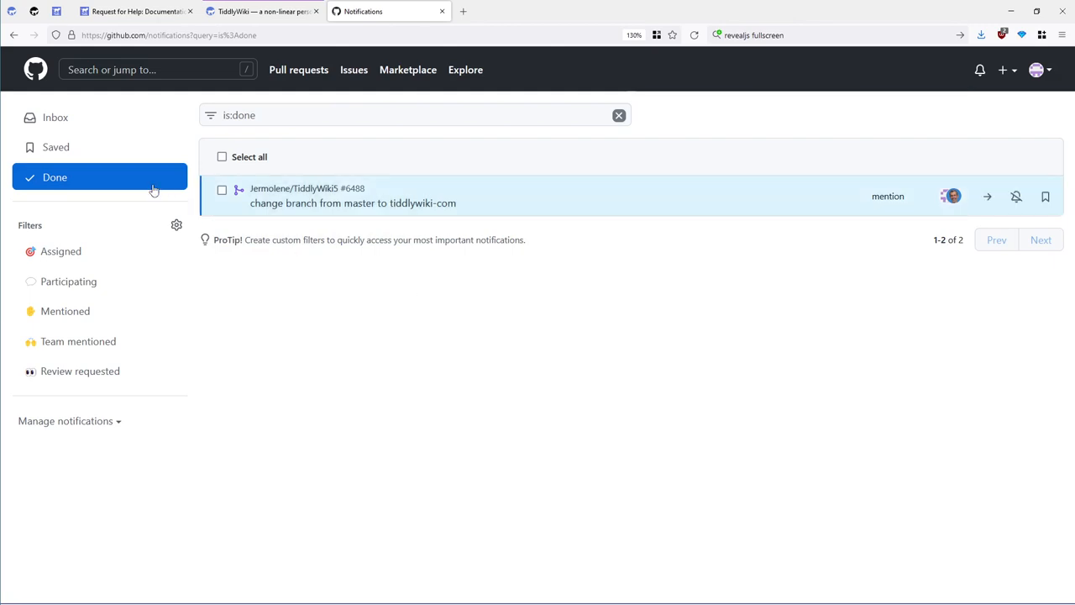
click(55, 117)
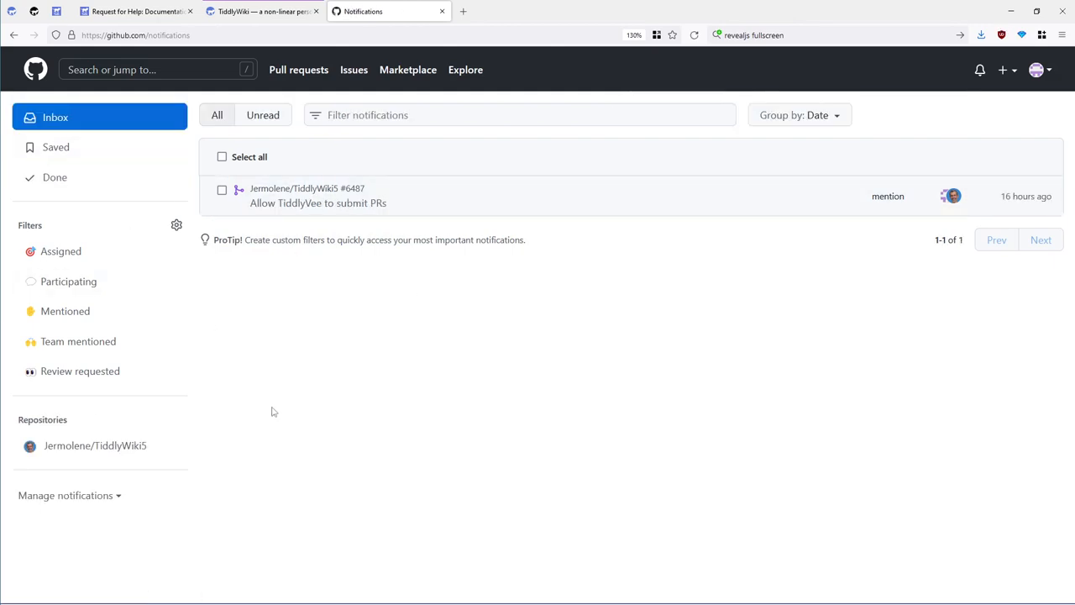
mouse_move(341, 209)
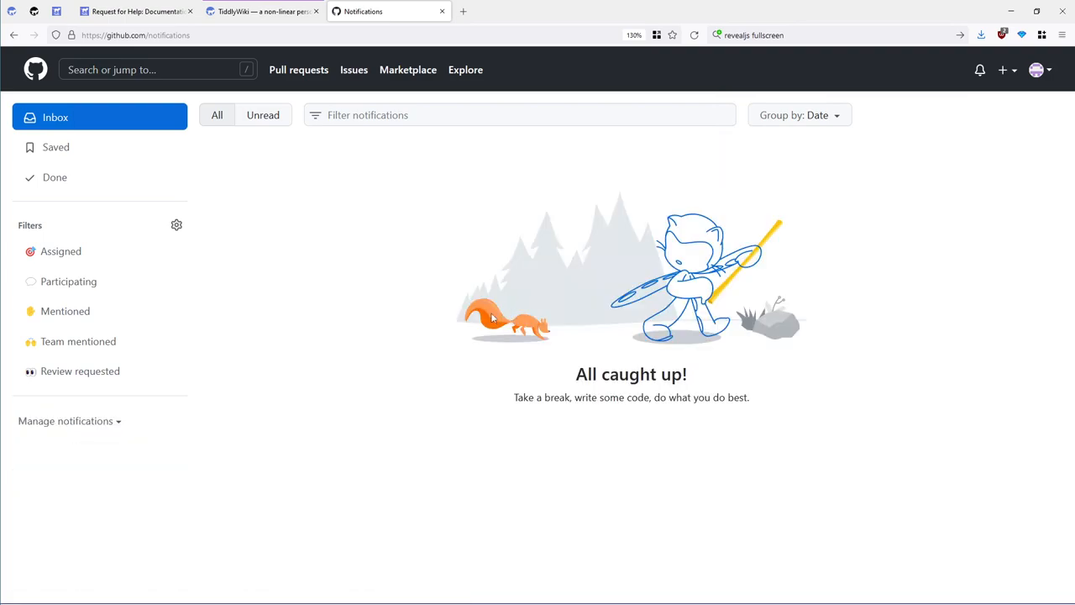
mouse_move(485, 299)
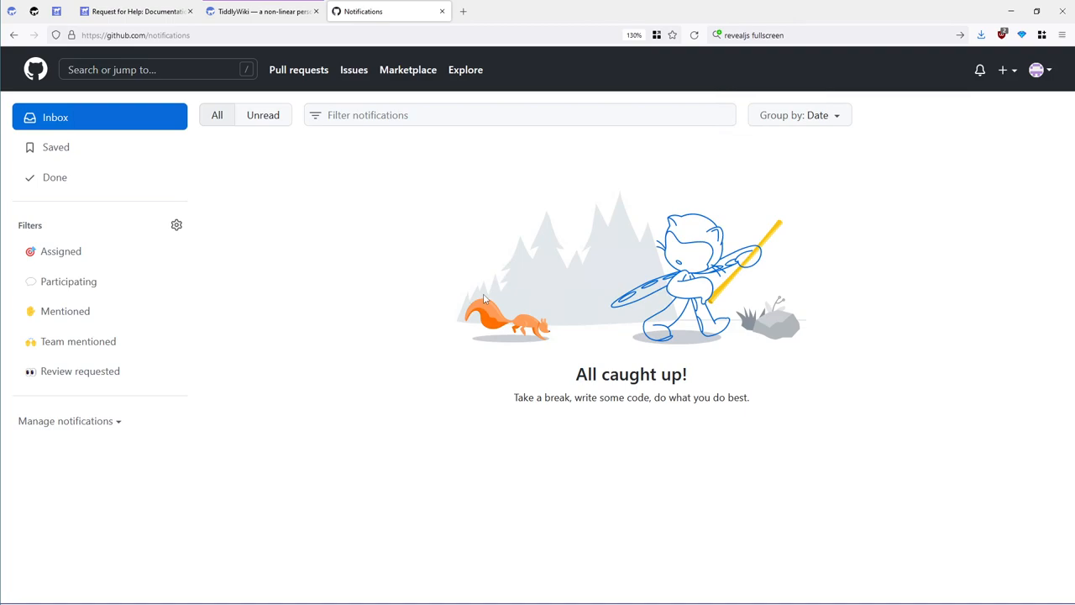
mouse_move(420, 156)
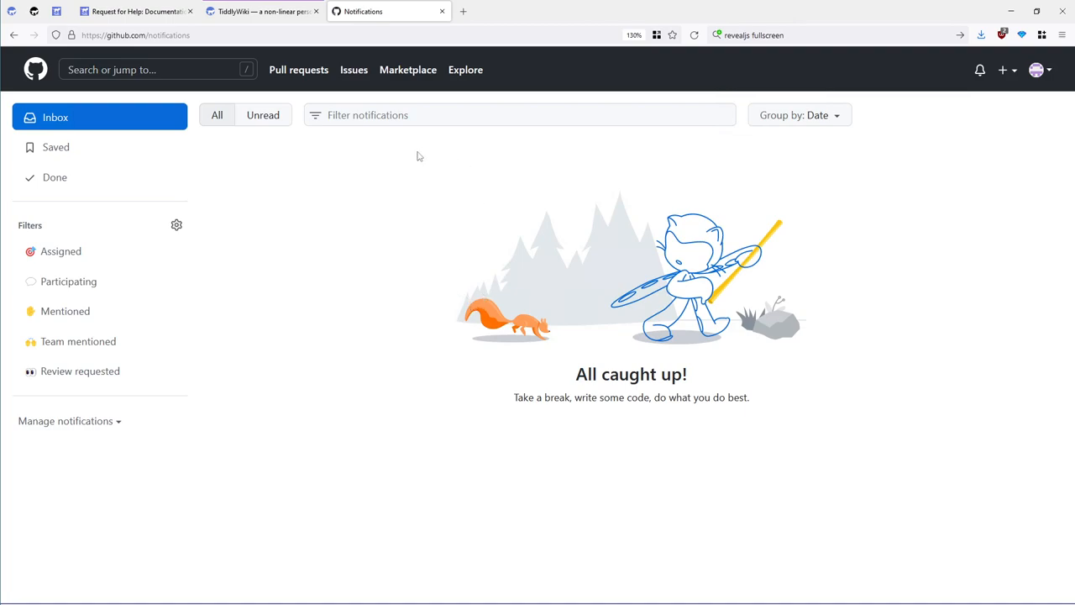
Reload the TiddlyWiki PR maker to an empty Make a PR form and show Recent tiddlers
click(262, 11)
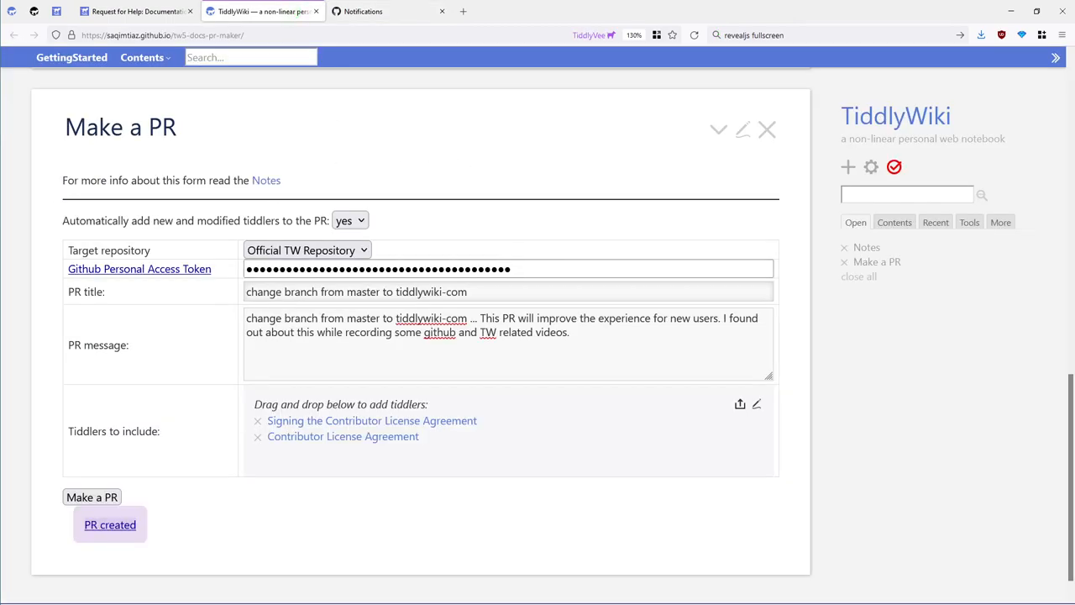
mouse_move(730, 197)
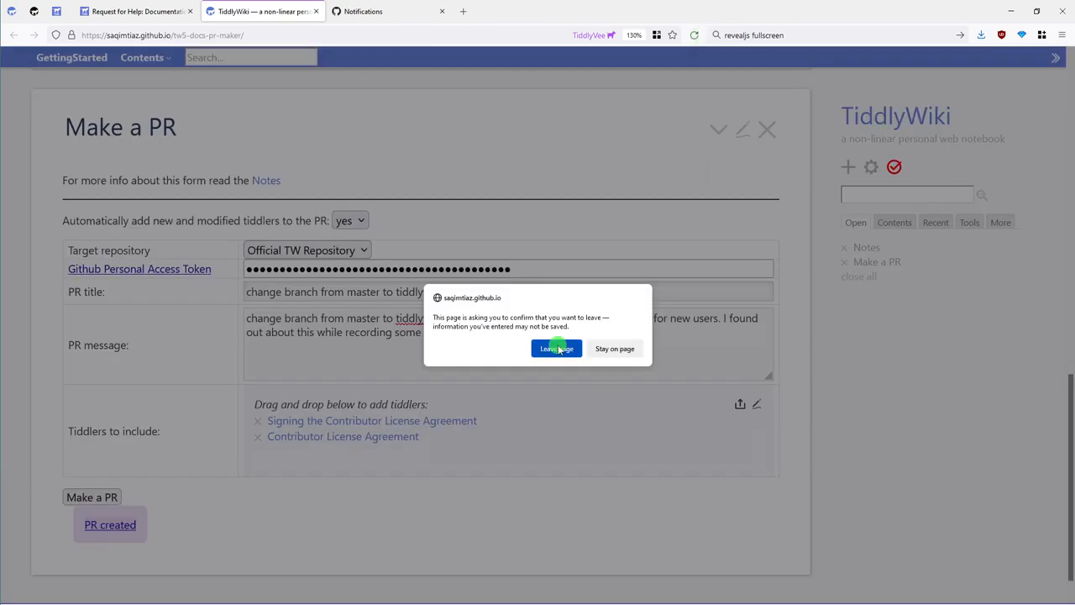
click(556, 347)
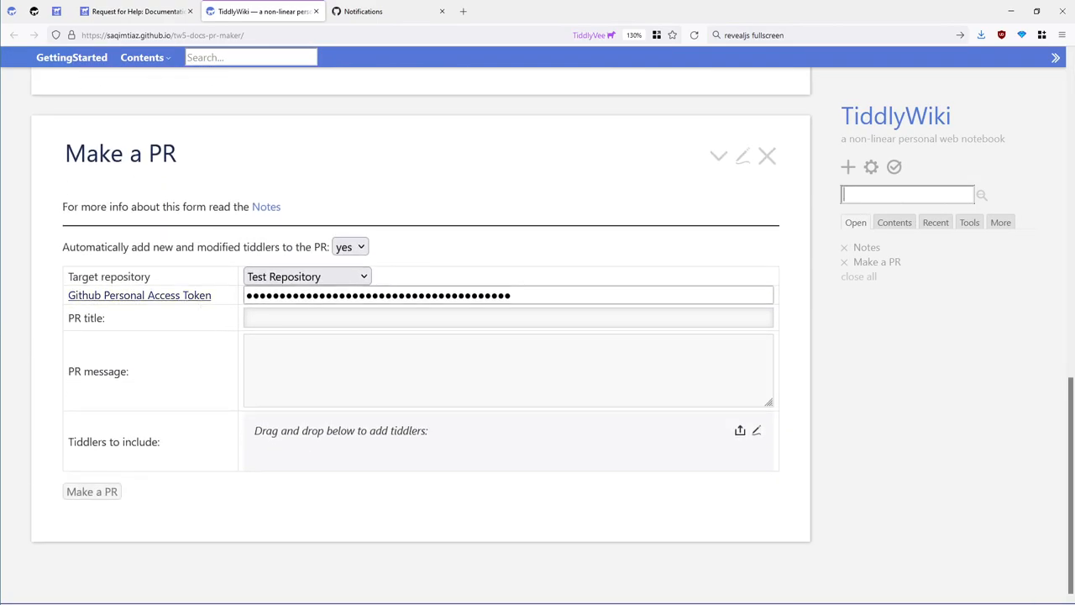
click(508, 295)
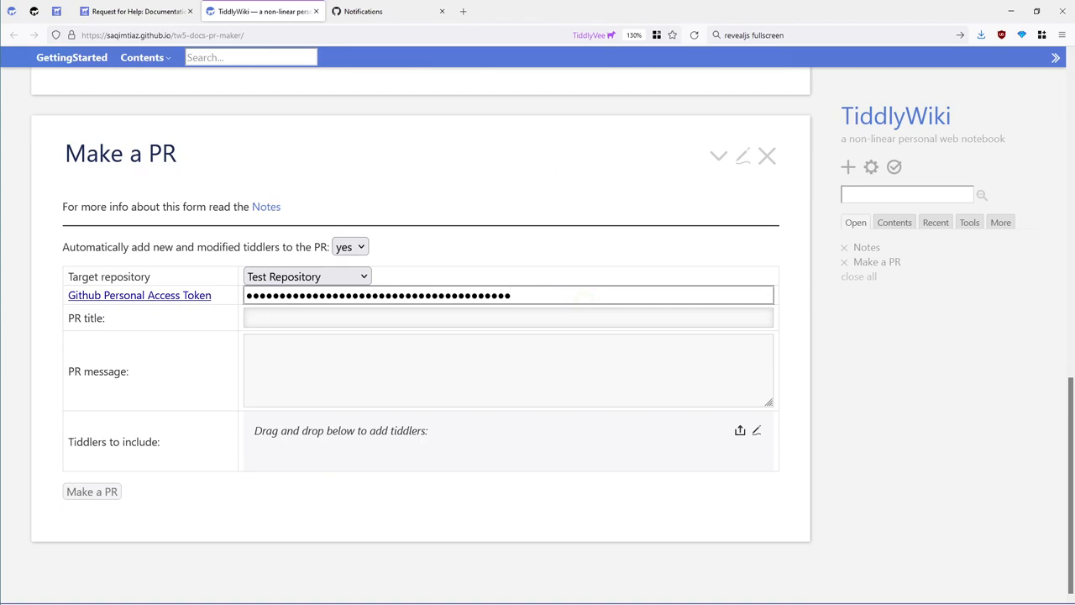
click(934, 221)
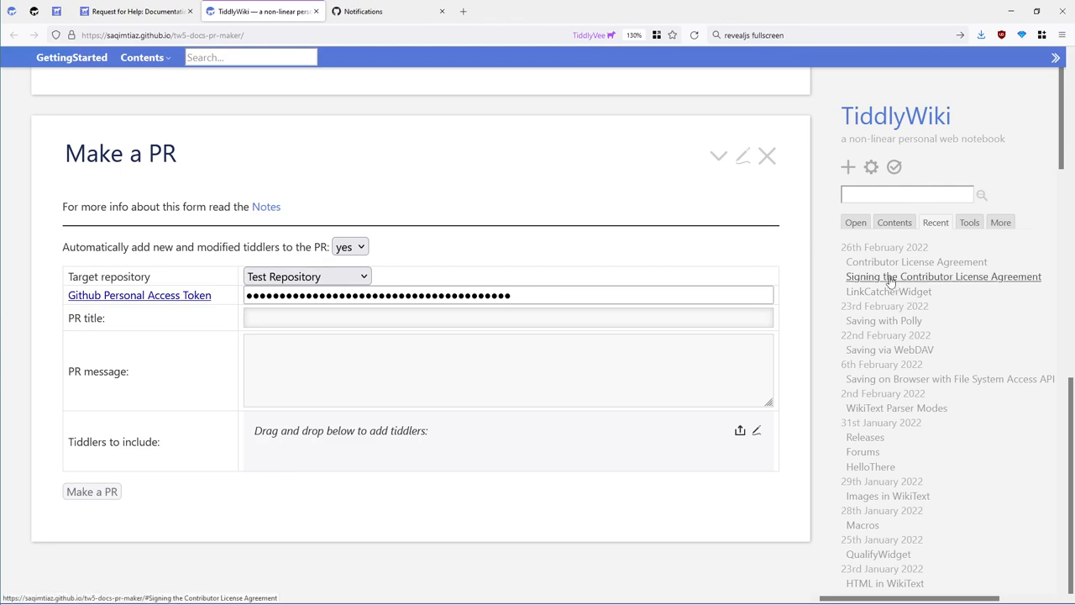
click(915, 261)
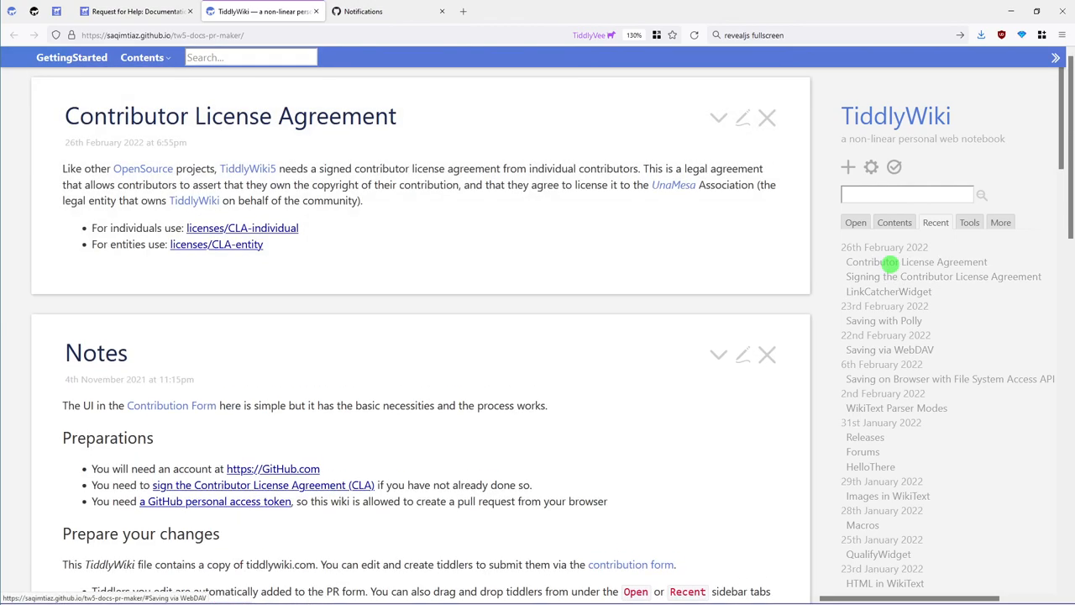
mouse_move(242, 227)
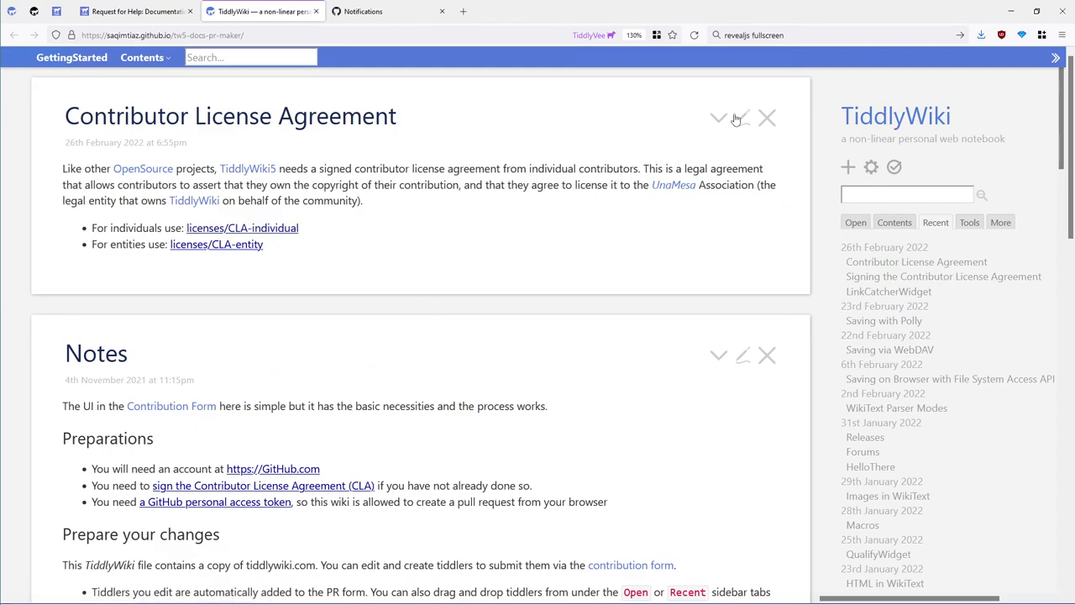
click(743, 117)
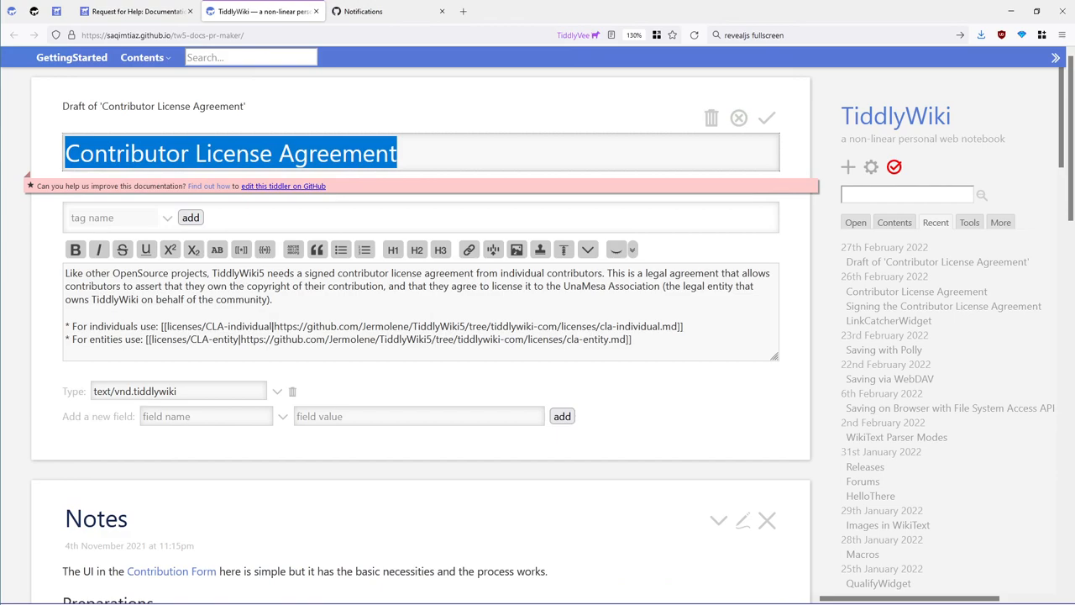
double_click(515, 326)
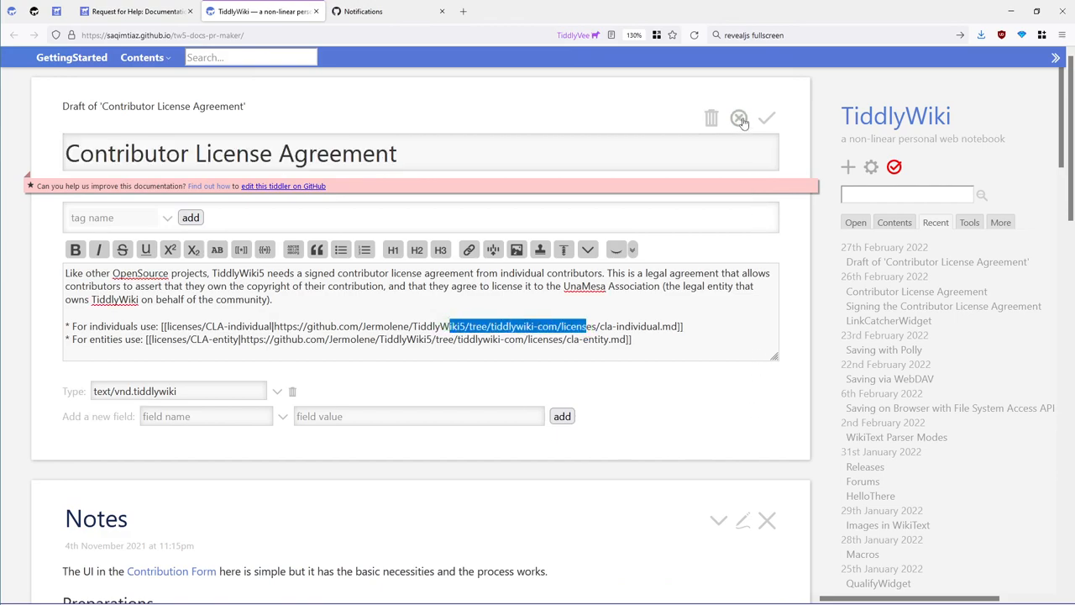
click(738, 118)
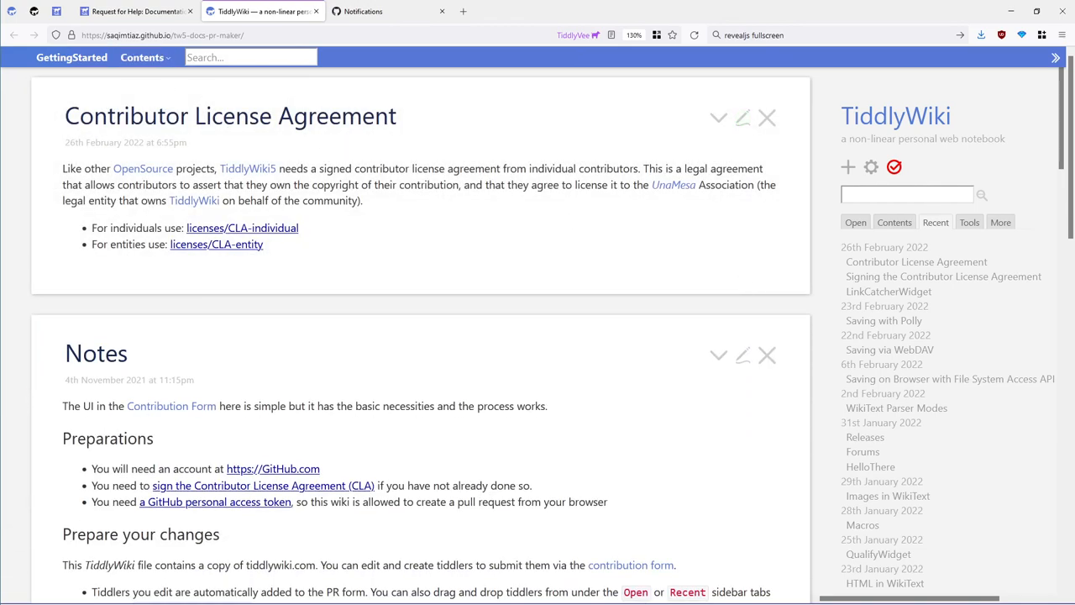
click(159, 35)
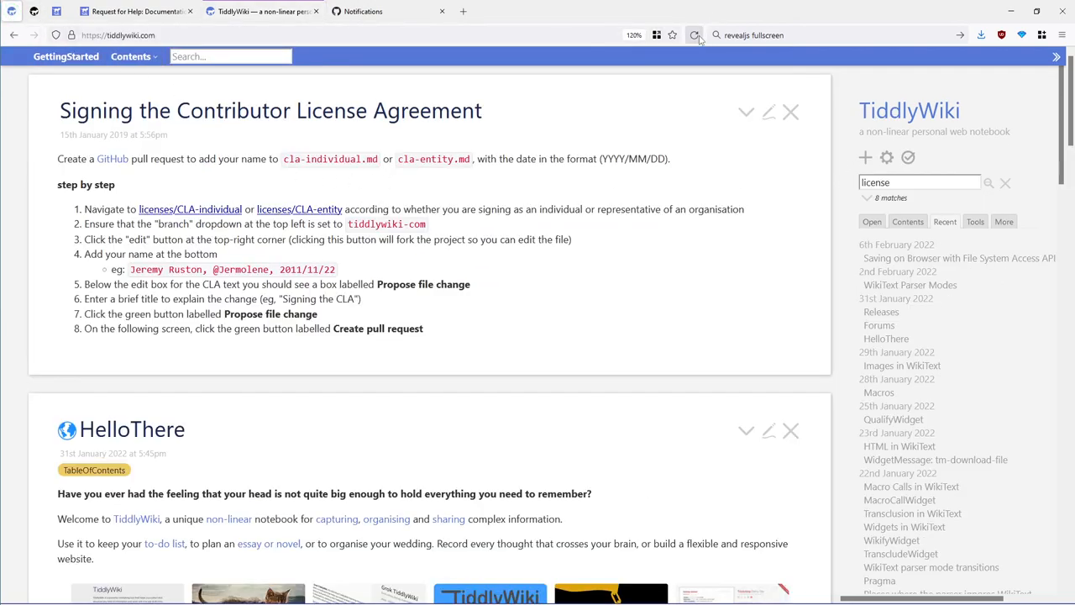
Reload tiddlywiki.com and inspect the Contributor License Agreement tiddler's link source without saving
click(694, 35)
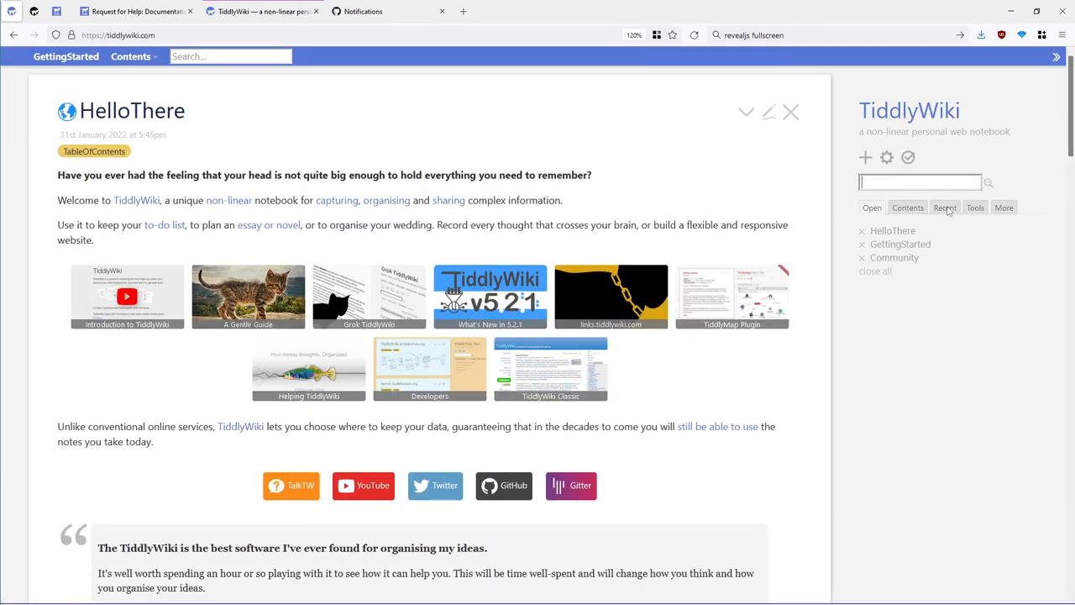
click(944, 207)
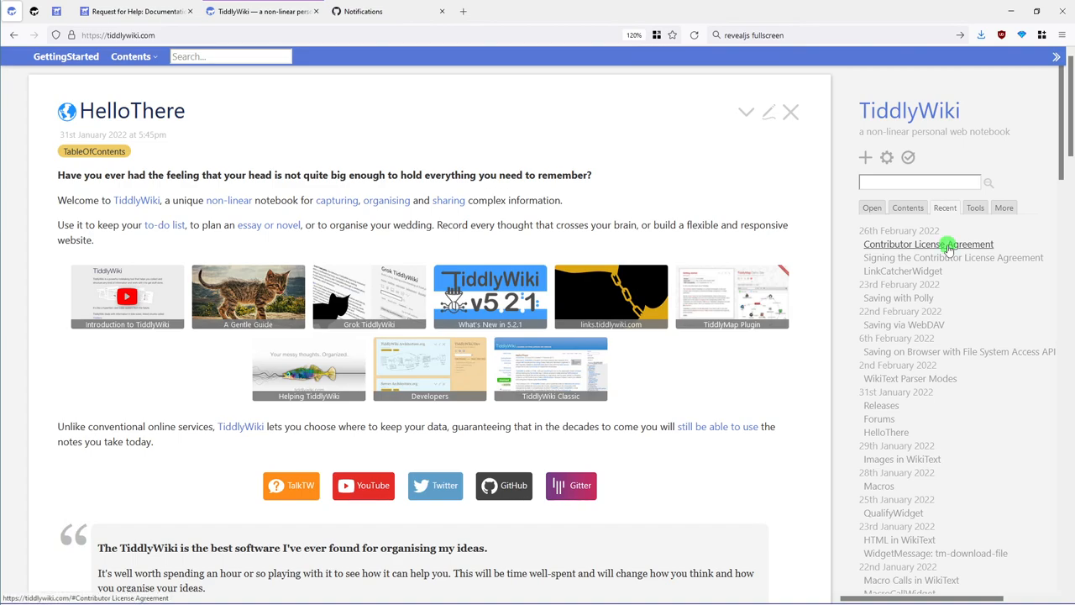
click(928, 244)
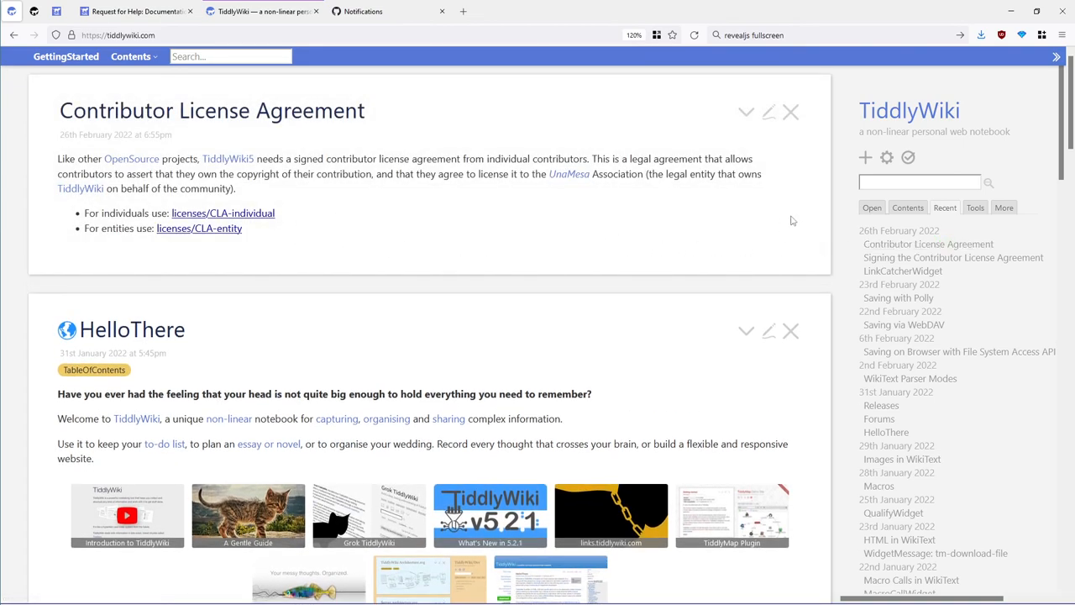
click(768, 112)
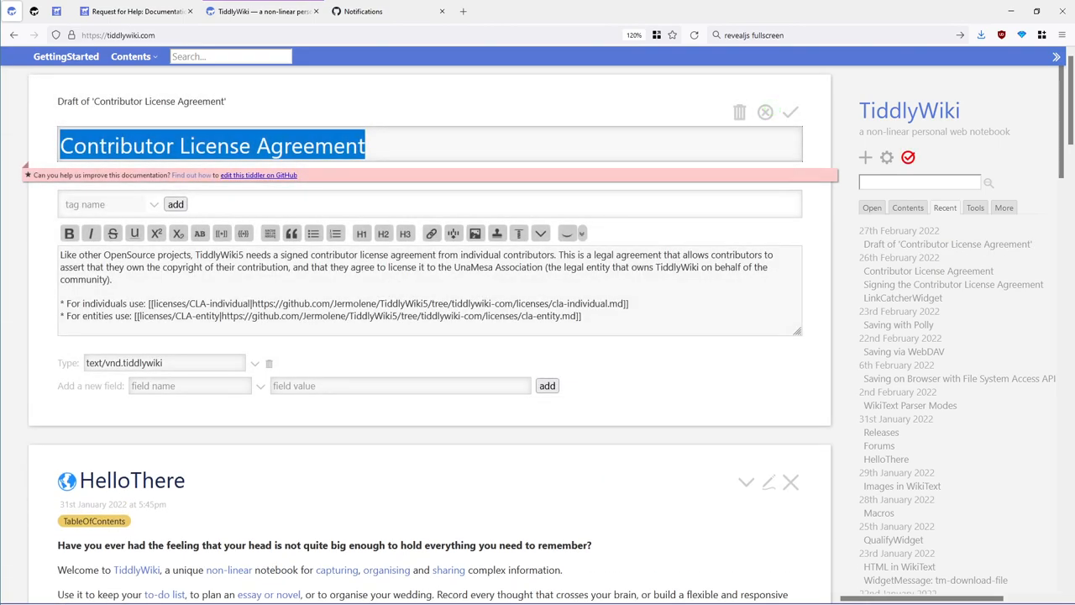
drag(413, 304, 519, 303)
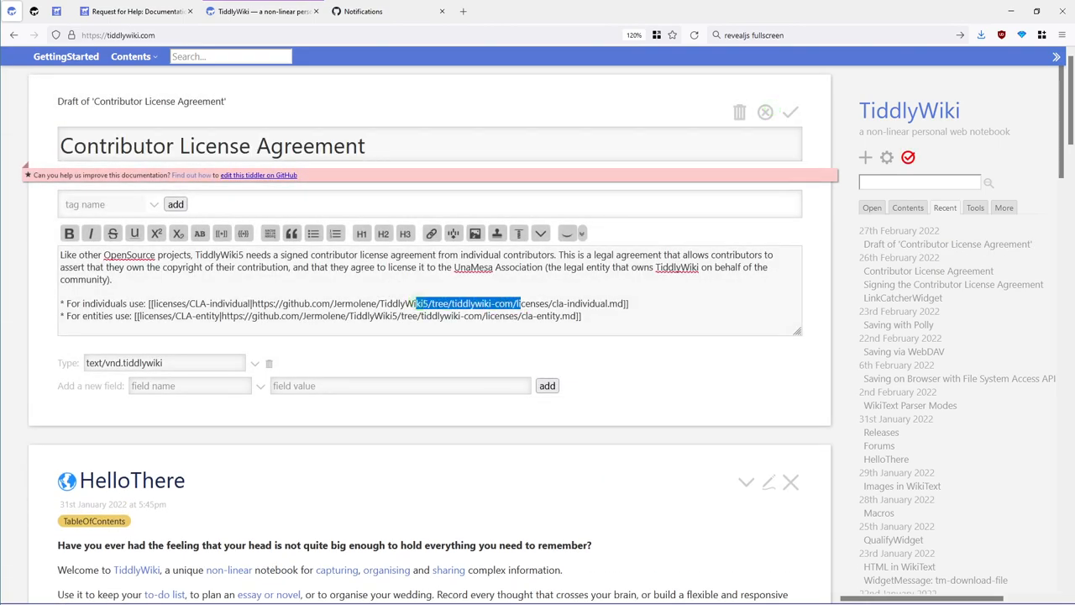
click(790, 112)
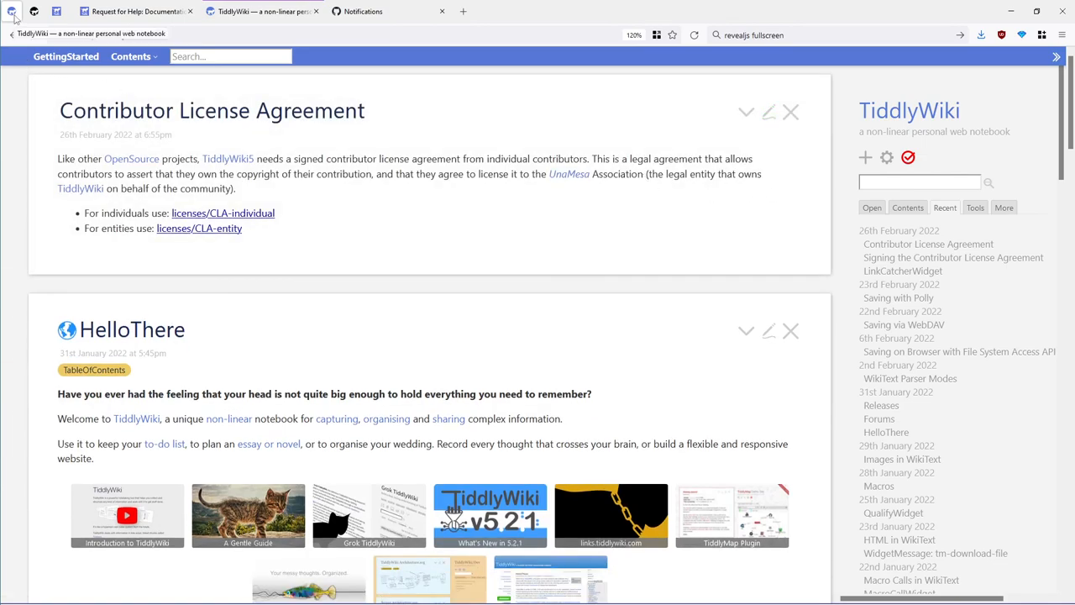
Reload tiddlywiki.com again, reopen Recent, and return to the PR-maker wiki copy
click(695, 35)
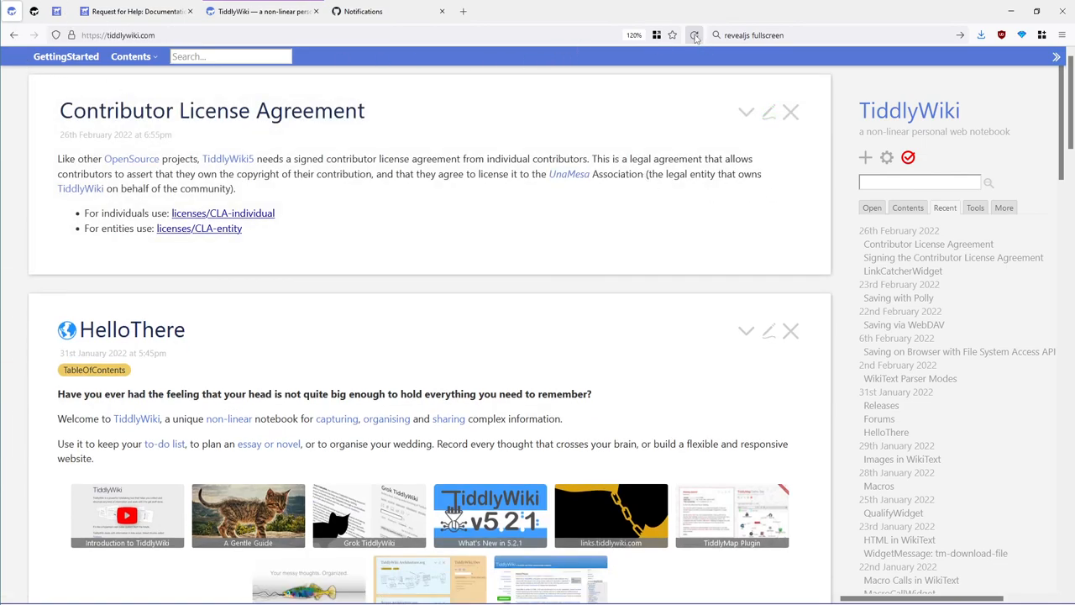
click(694, 35)
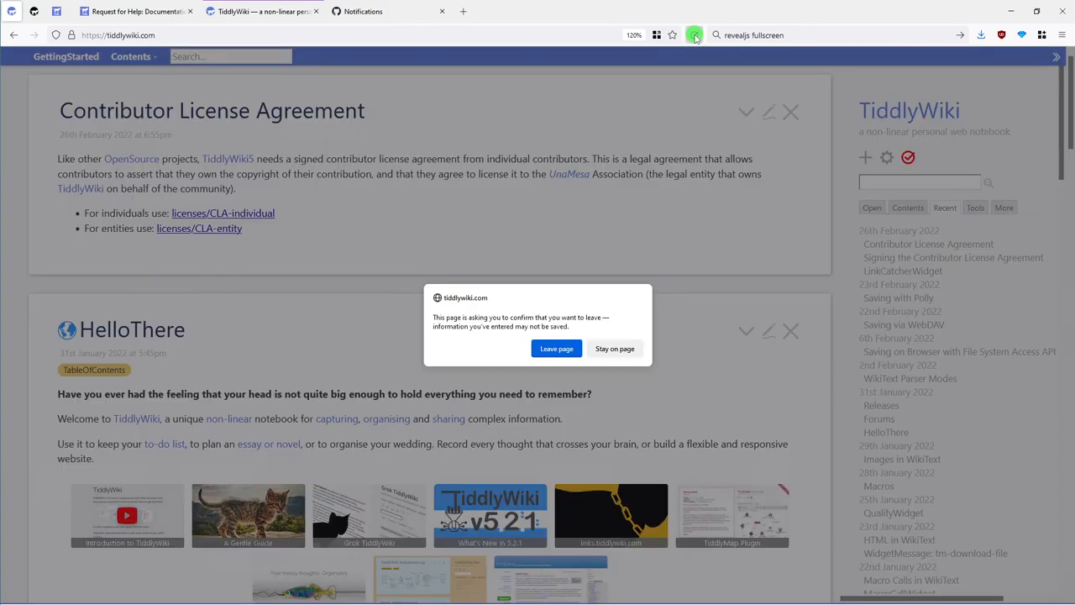
click(556, 348)
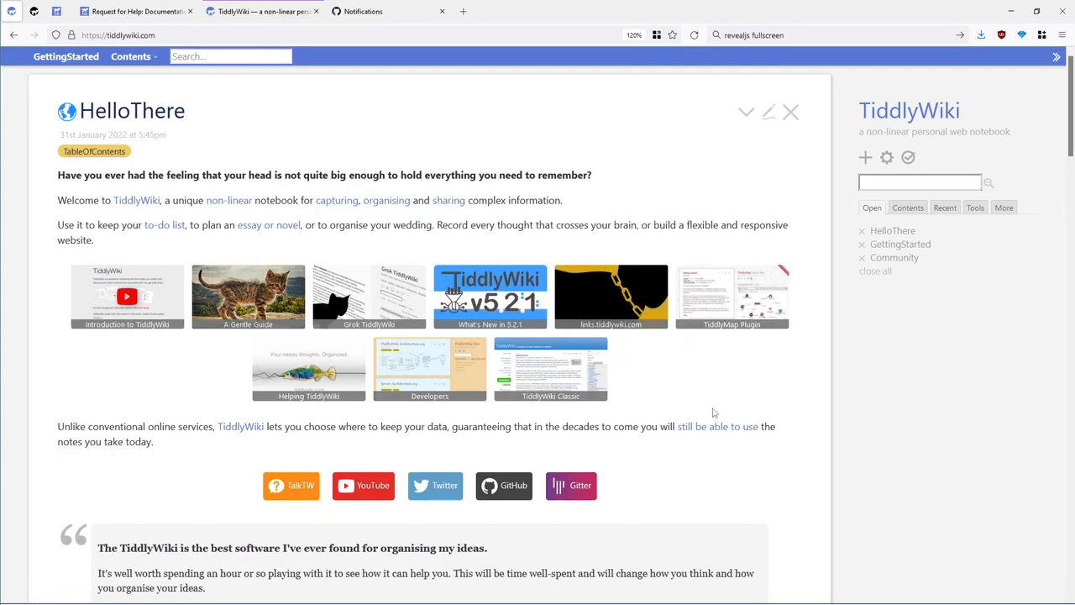
click(944, 207)
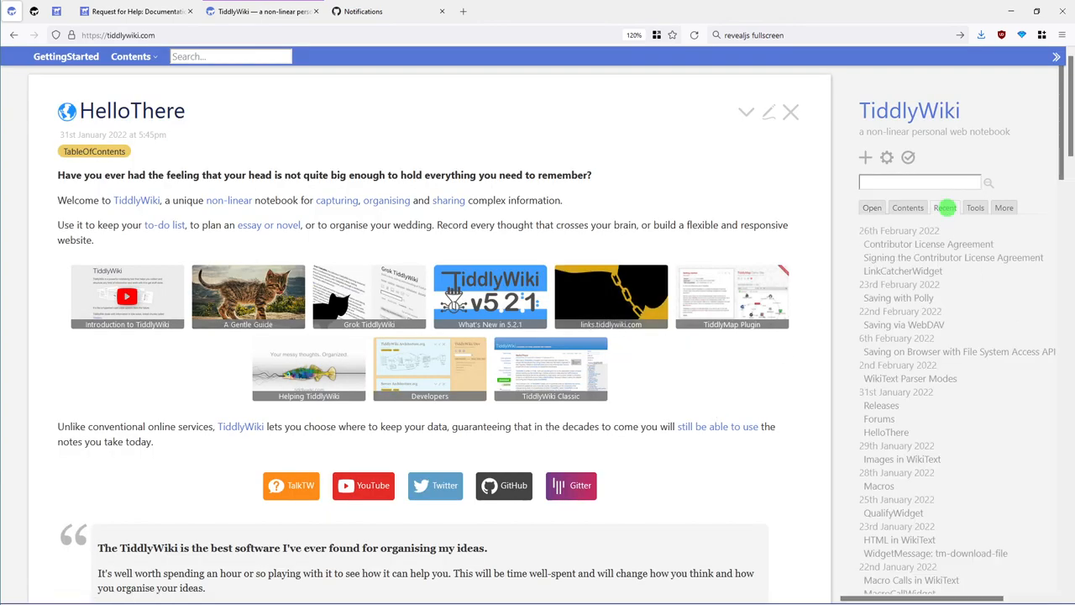
click(944, 208)
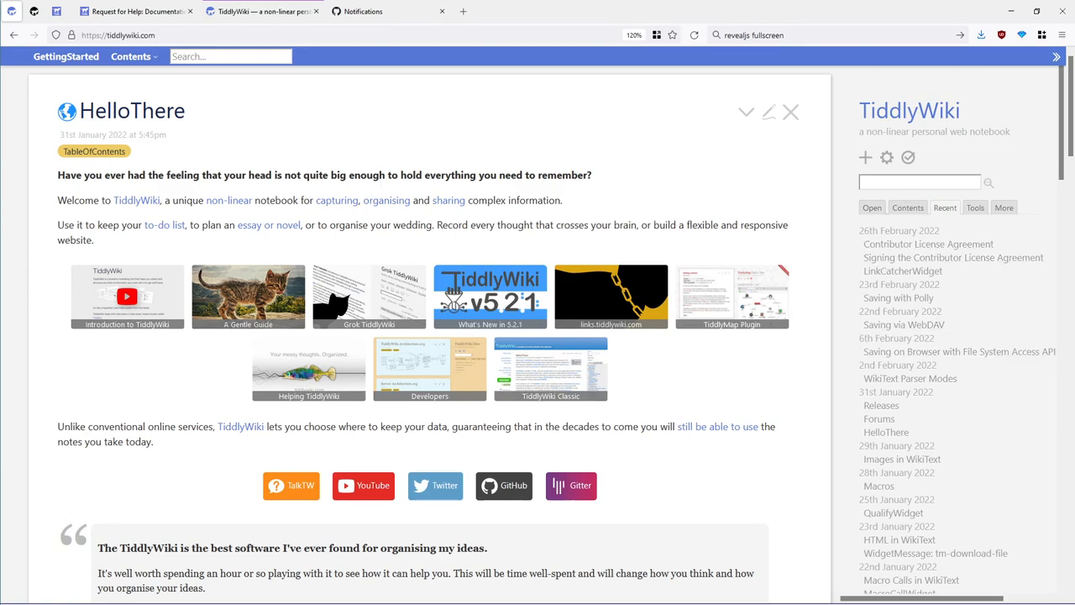
mouse_move(724, 199)
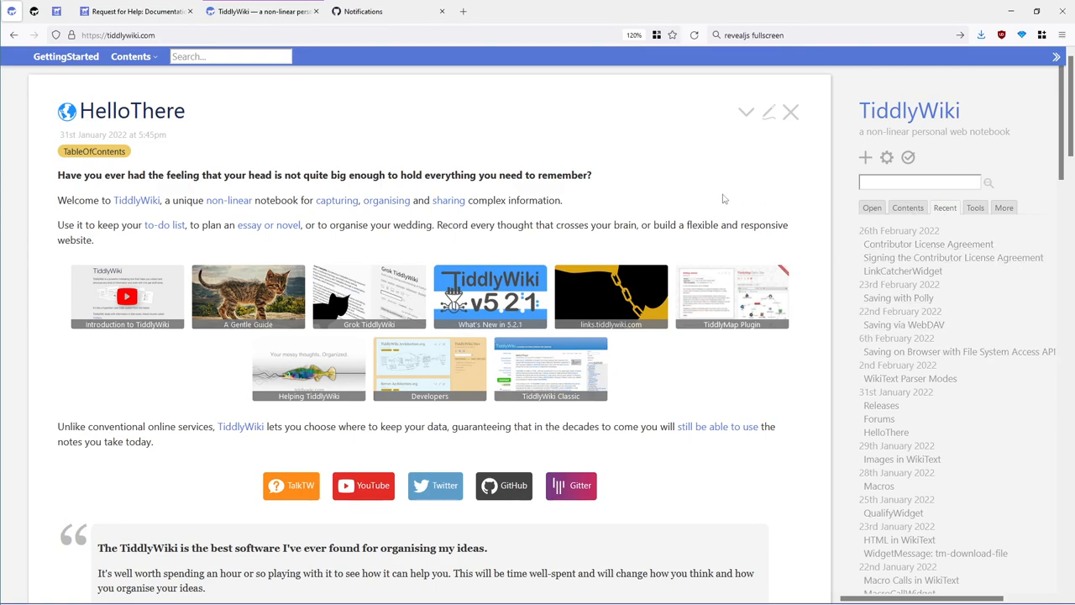
click(262, 11)
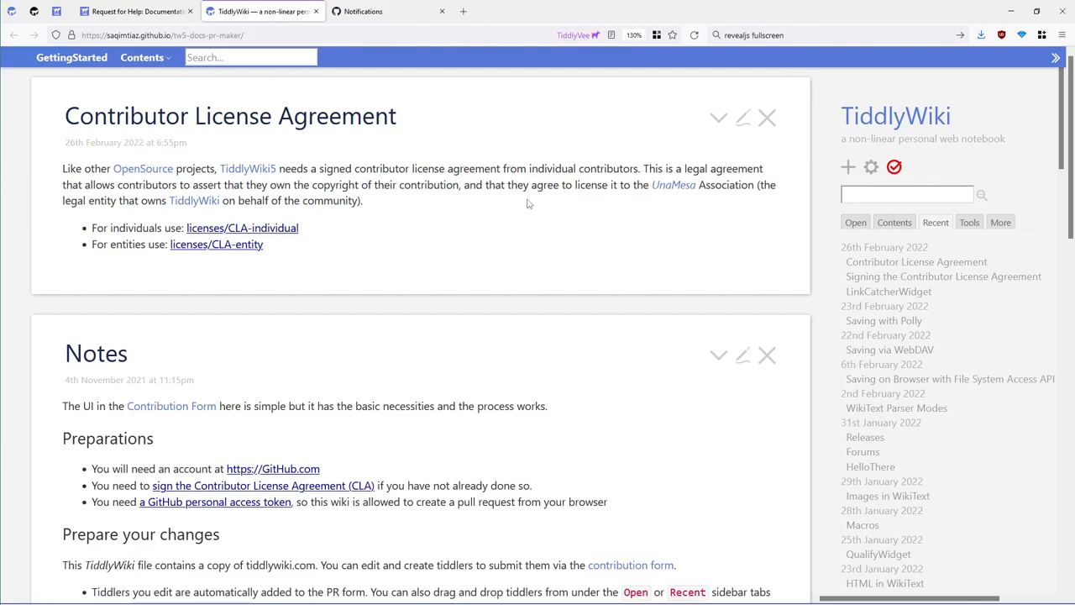
mouse_move(459, 109)
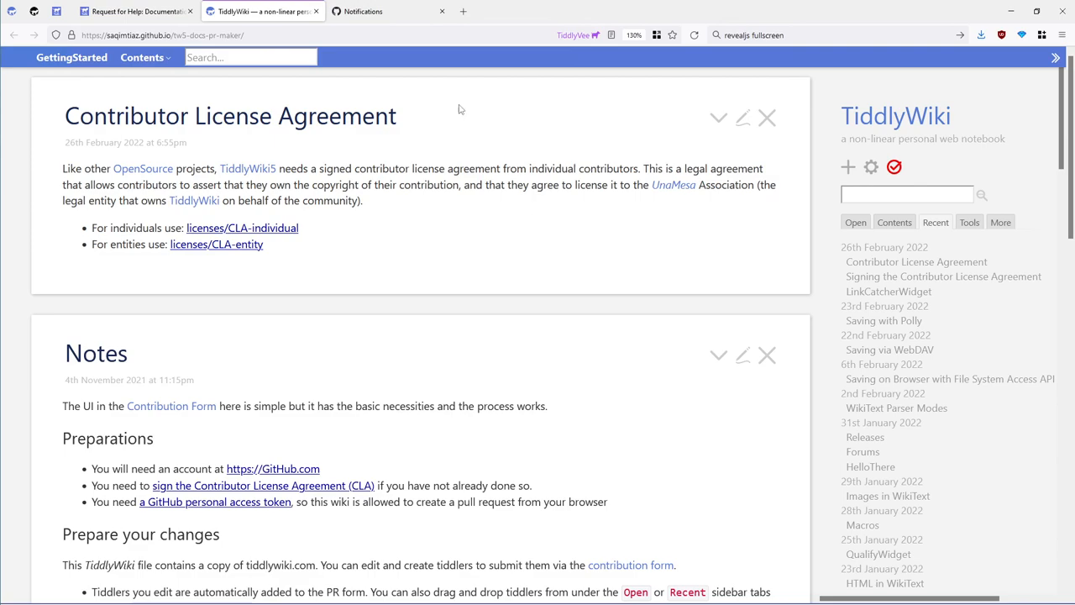
Go from notifications to the dashboard and open TiddlyVee's TiddlyWiki5 fork on master
click(386, 11)
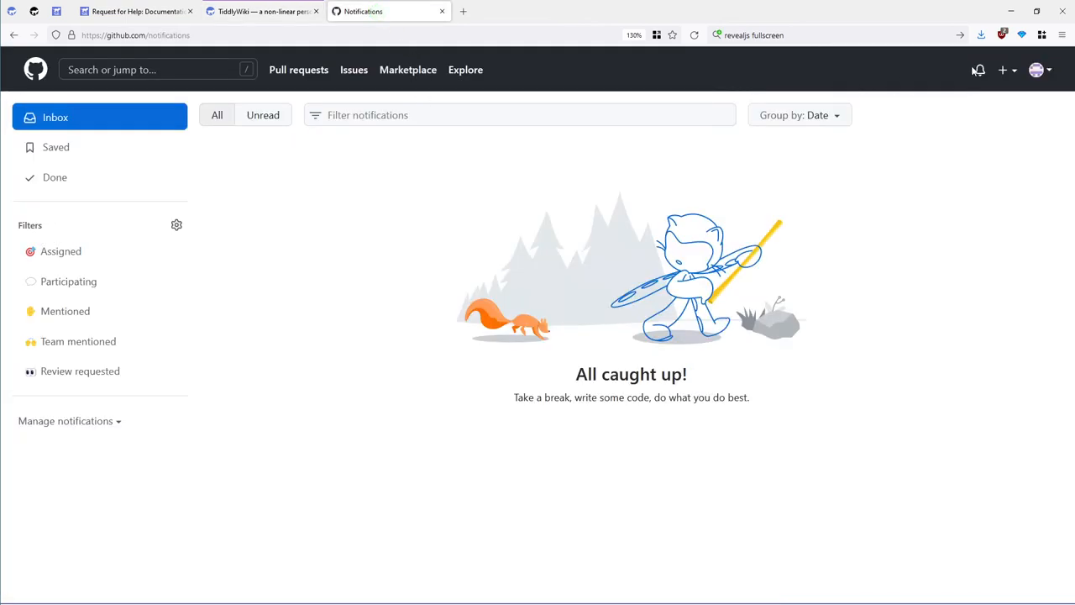
mouse_move(160, 126)
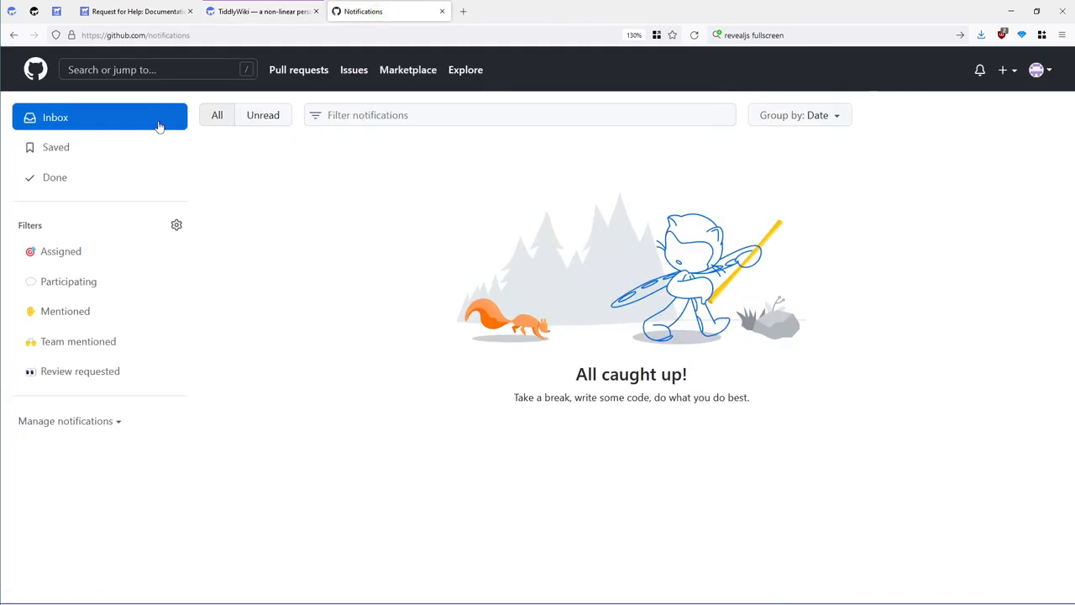
click(35, 69)
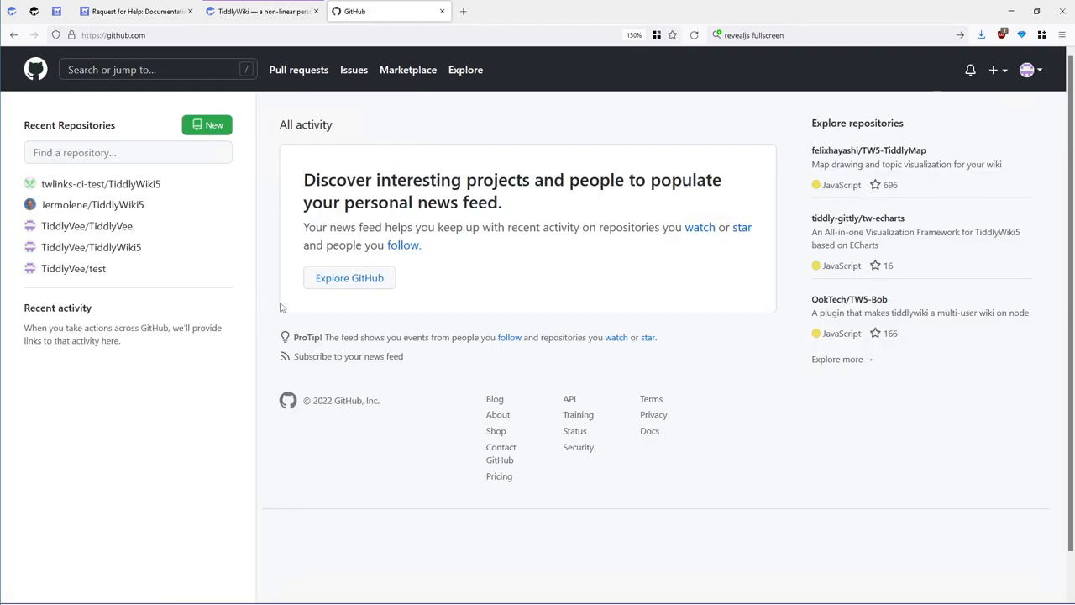
mouse_move(311, 310)
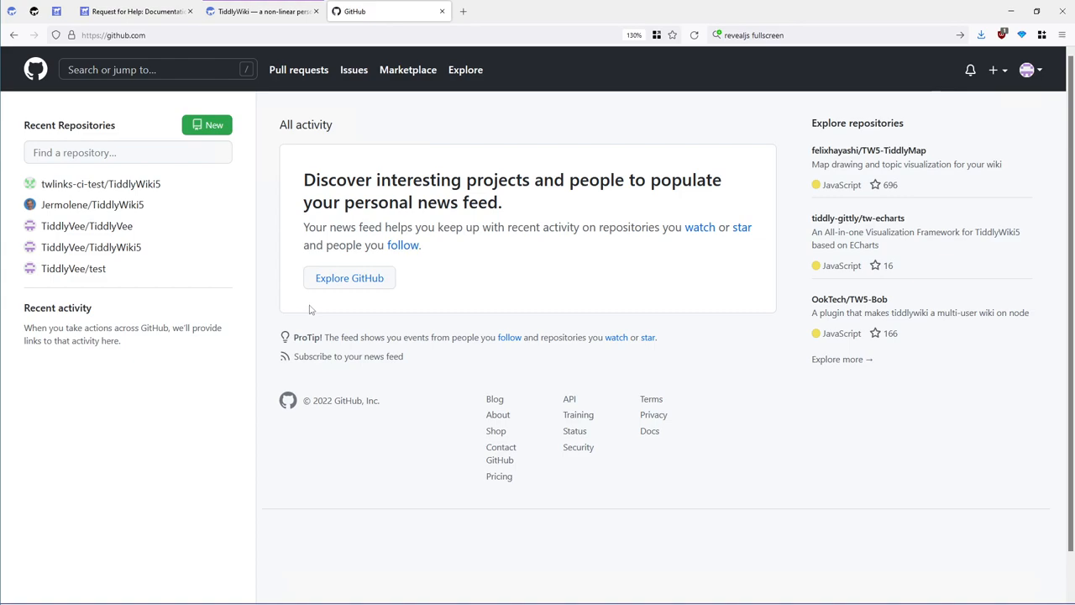
mouse_move(366, 302)
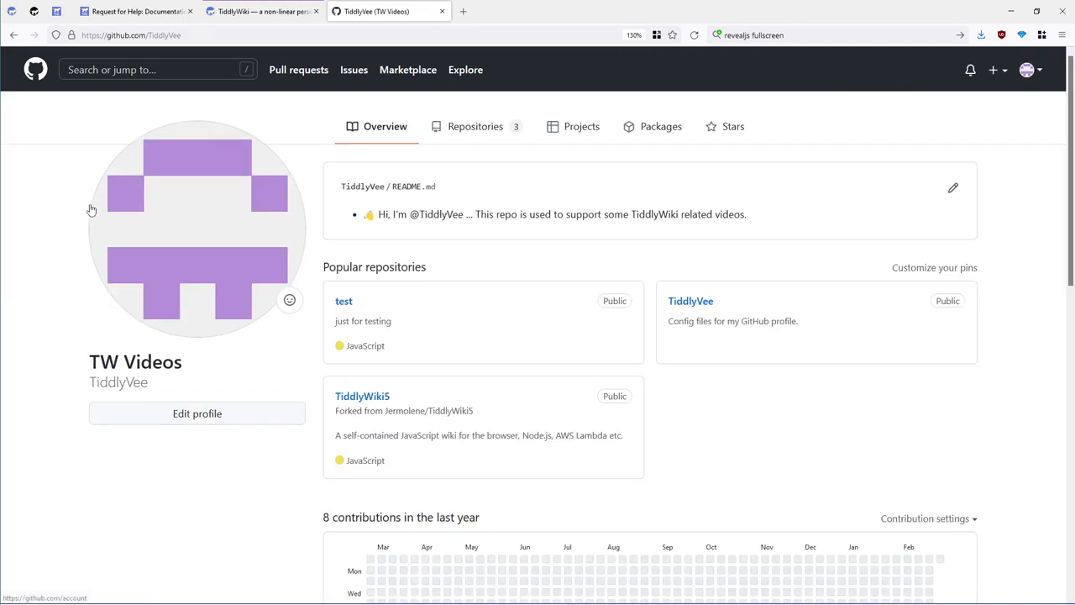
mouse_move(424, 296)
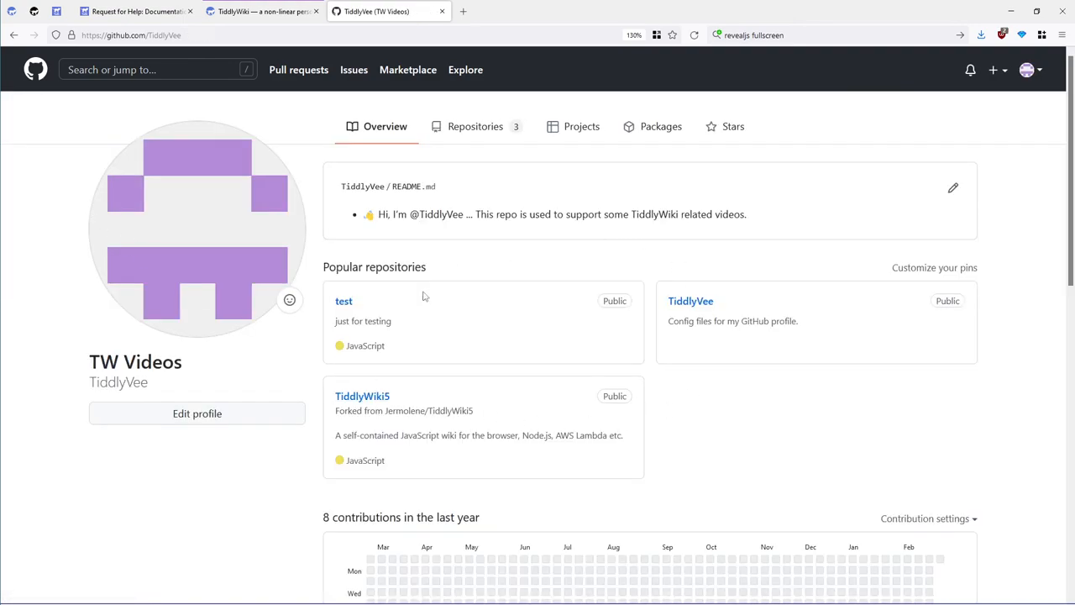
mouse_move(740, 479)
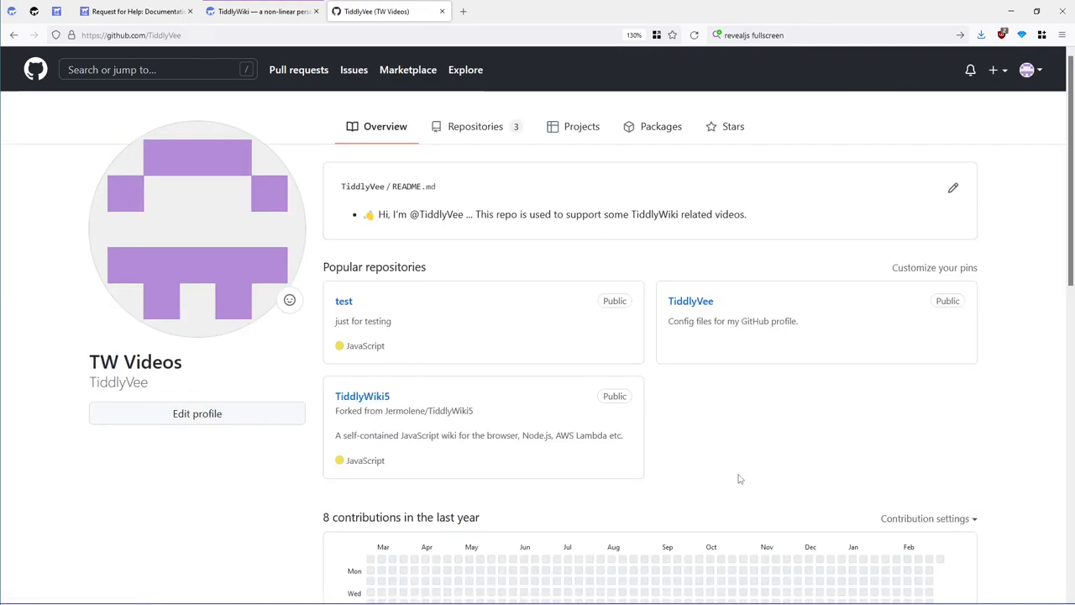
mouse_move(666, 459)
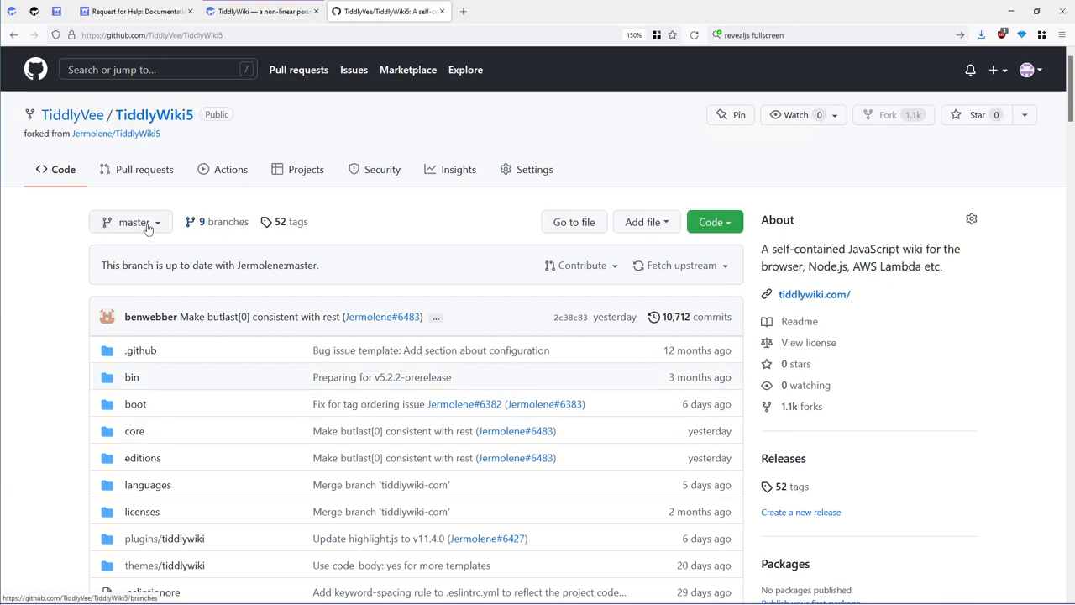
mouse_move(134, 222)
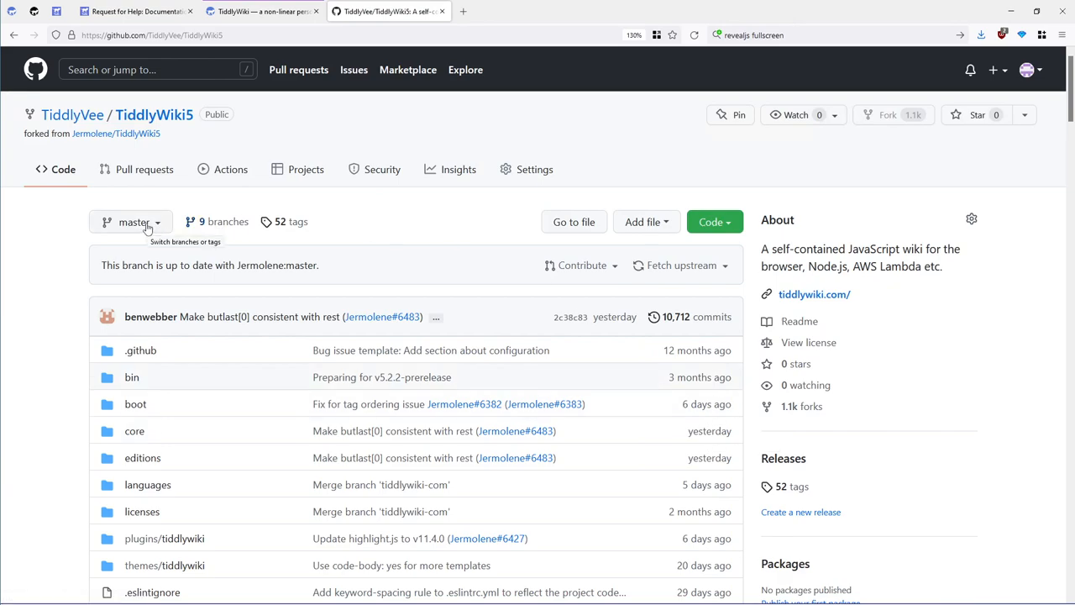
click(133, 222)
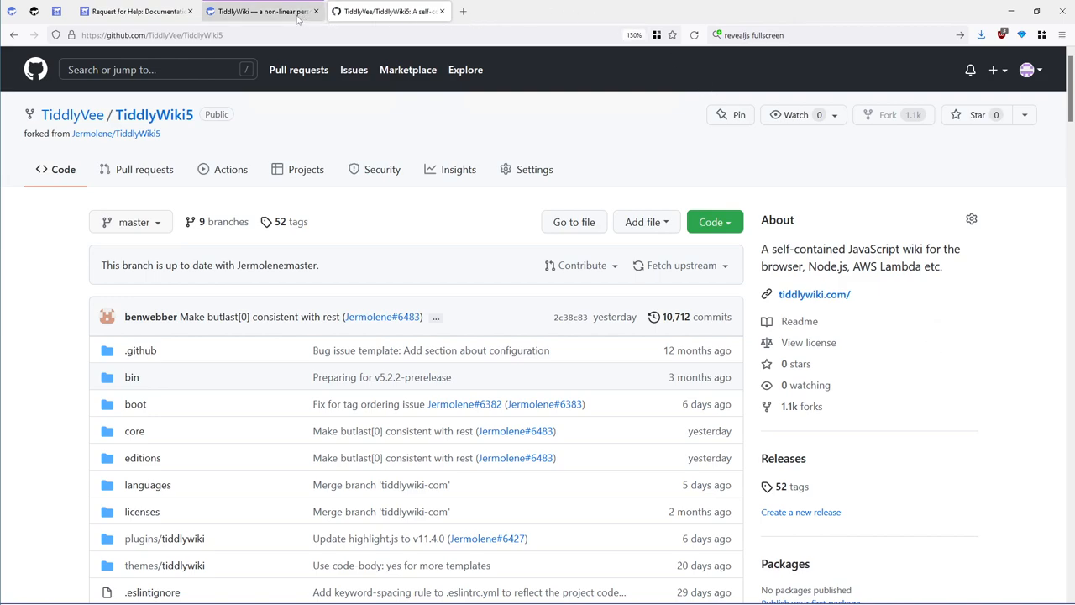
Search the PR-maker wiki for 'docu' and open the Documentation Style Guide tiddler
click(260, 11)
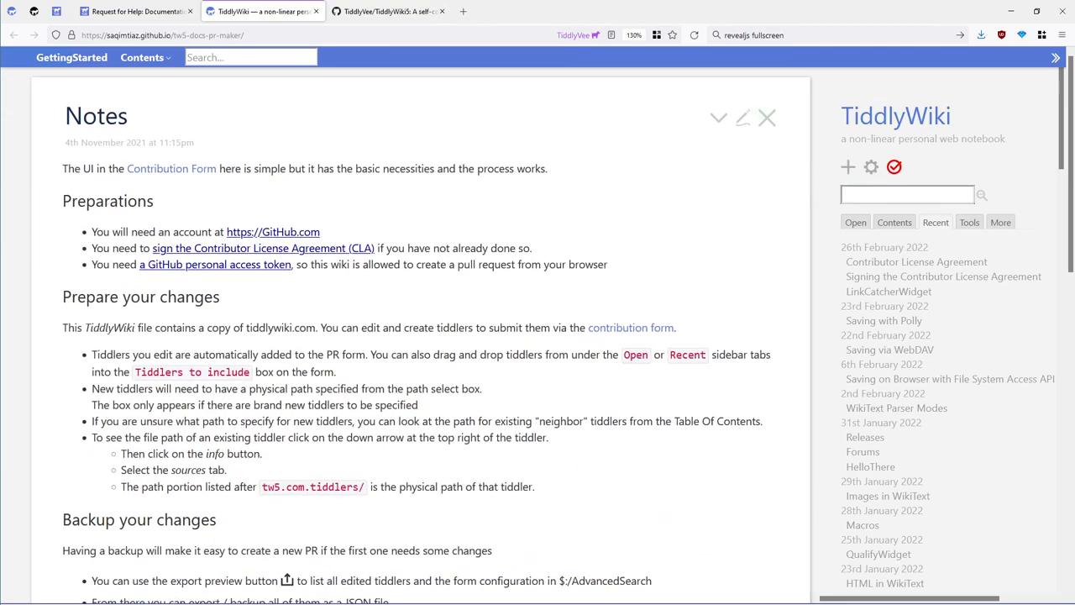
text(documen)
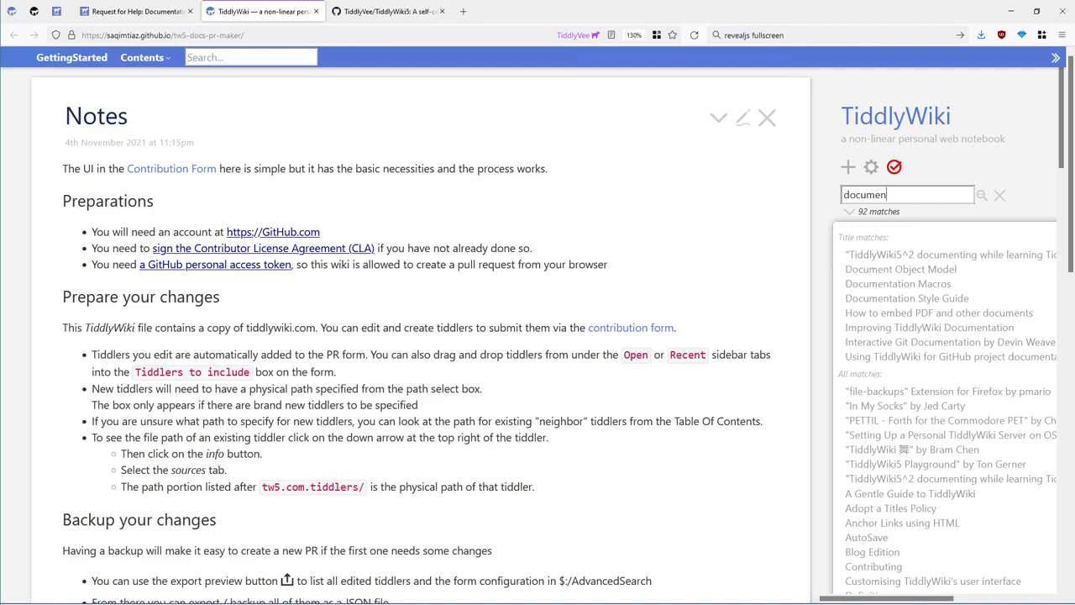
mouse_move(898, 283)
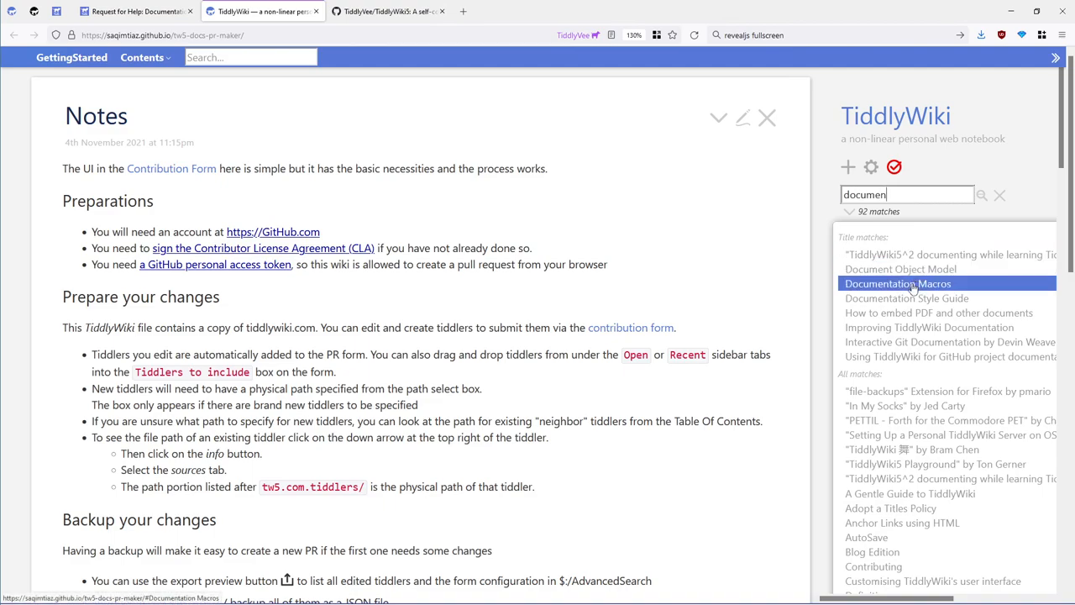
click(906, 299)
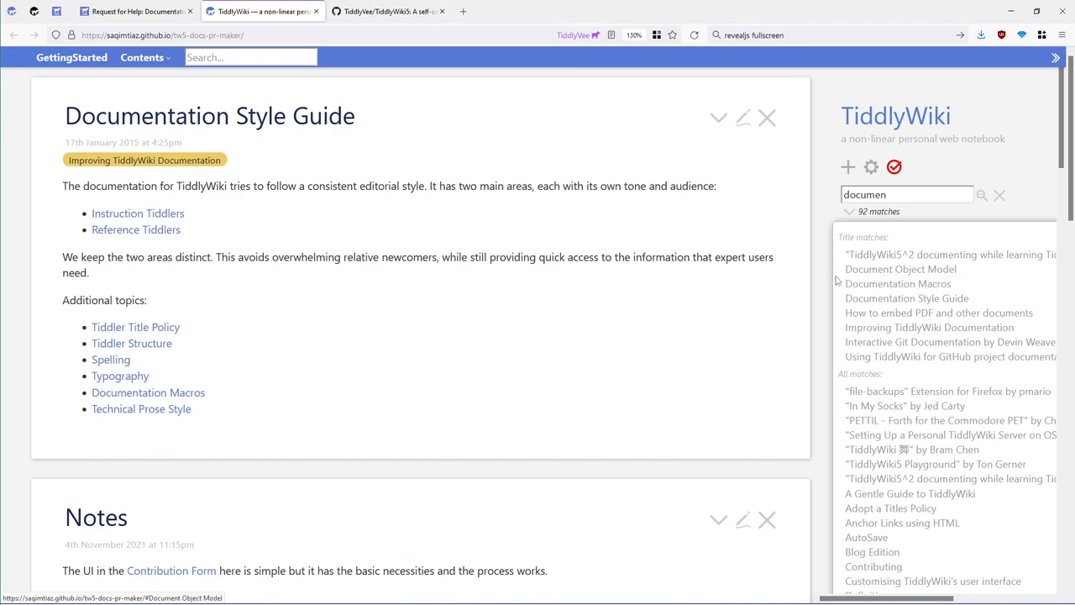